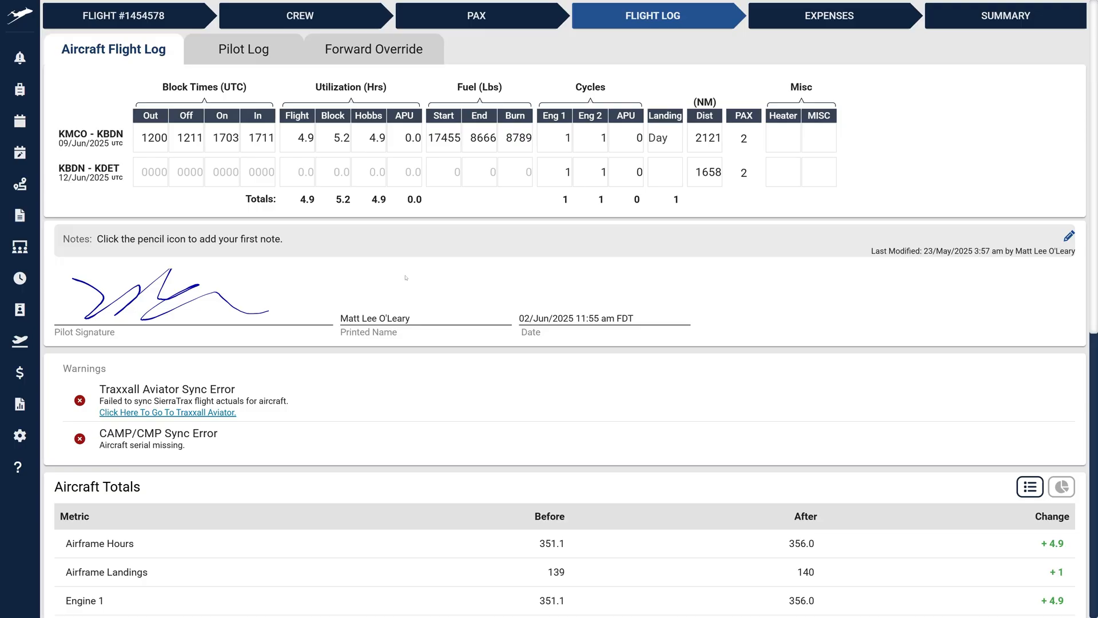
mouse_move(399, 277)
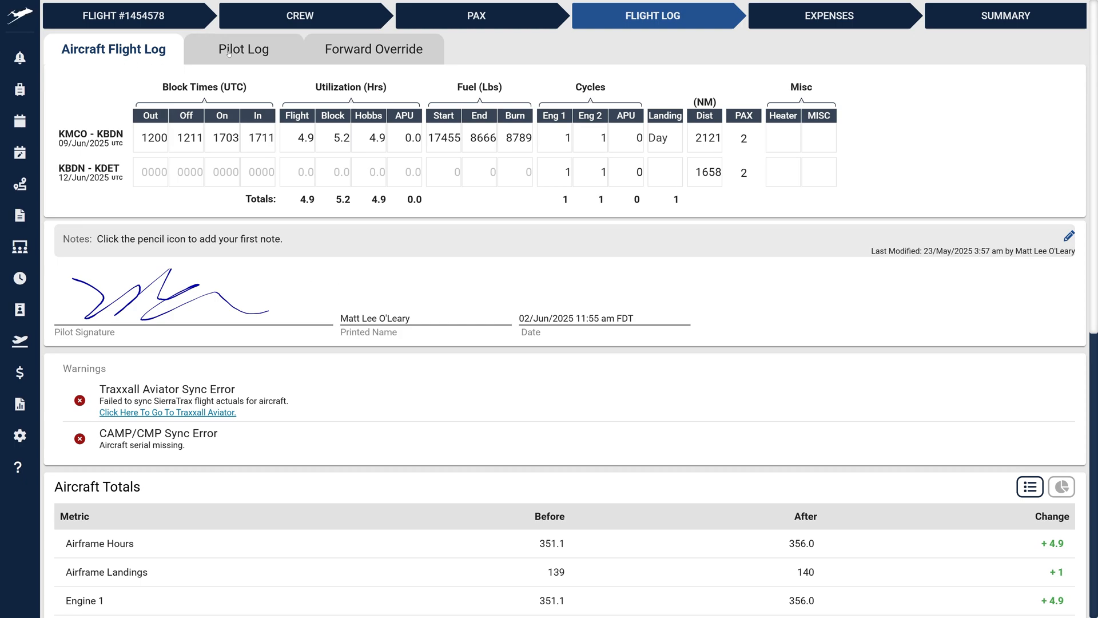
mouse_move(423, 55)
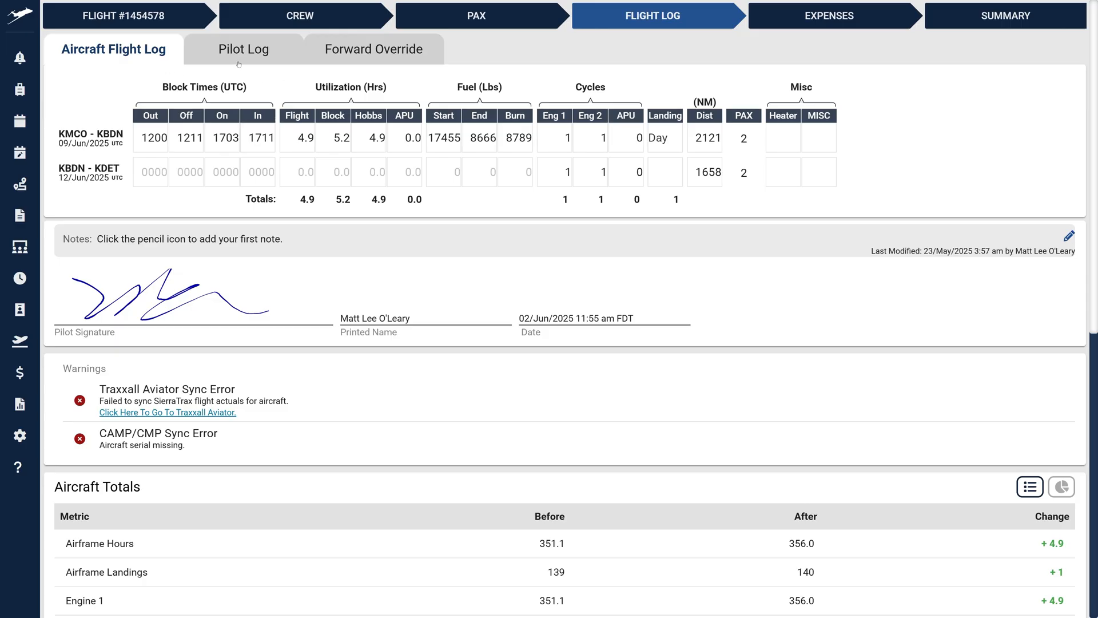
mouse_move(210, 75)
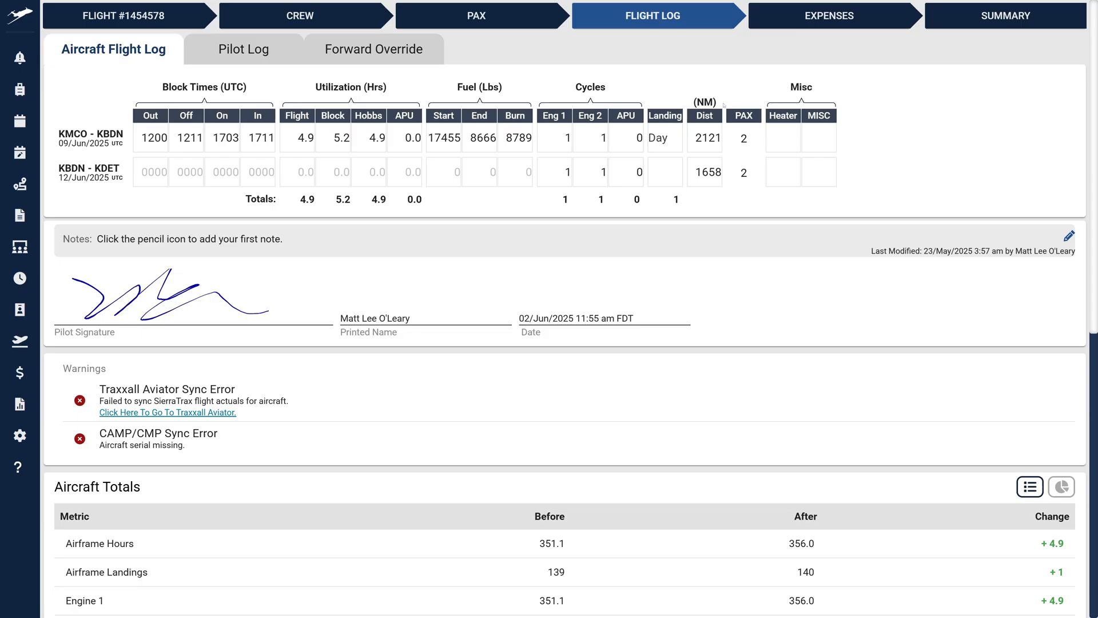
mouse_move(146, 77)
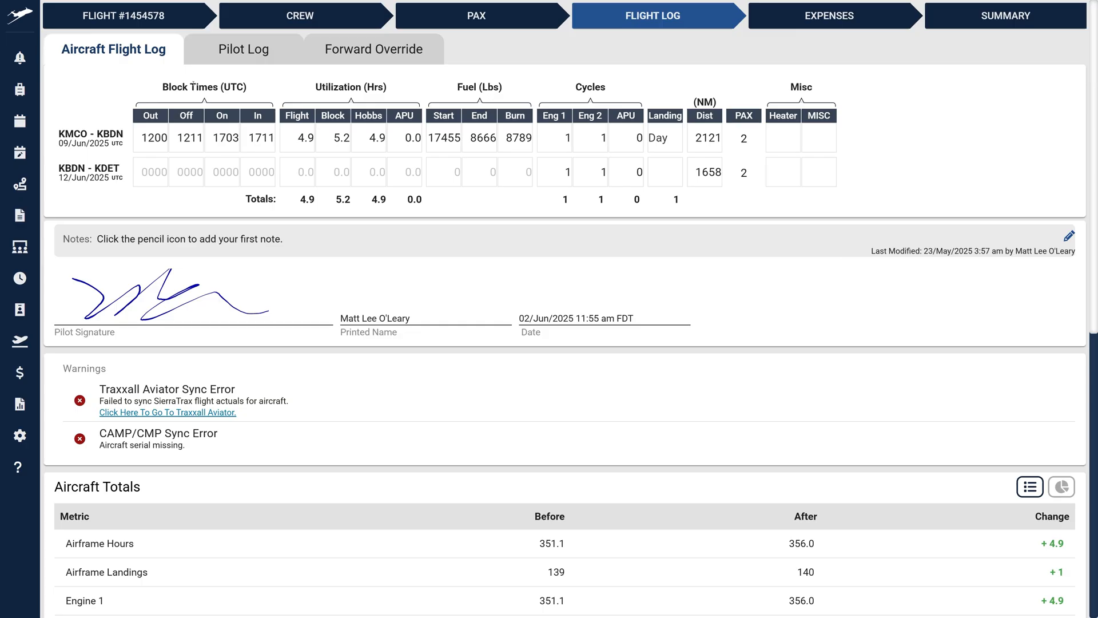
- Show the pilot log's Forward Override totals, with Airframe through Hobbs all at 0
left_click(244, 49)
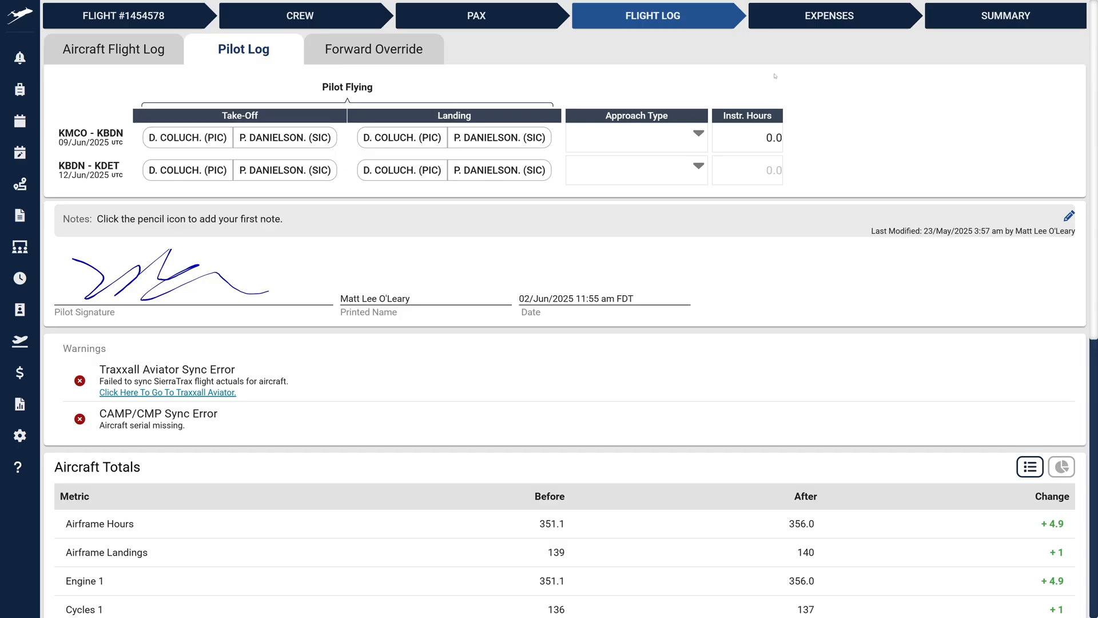
left_click(374, 49)
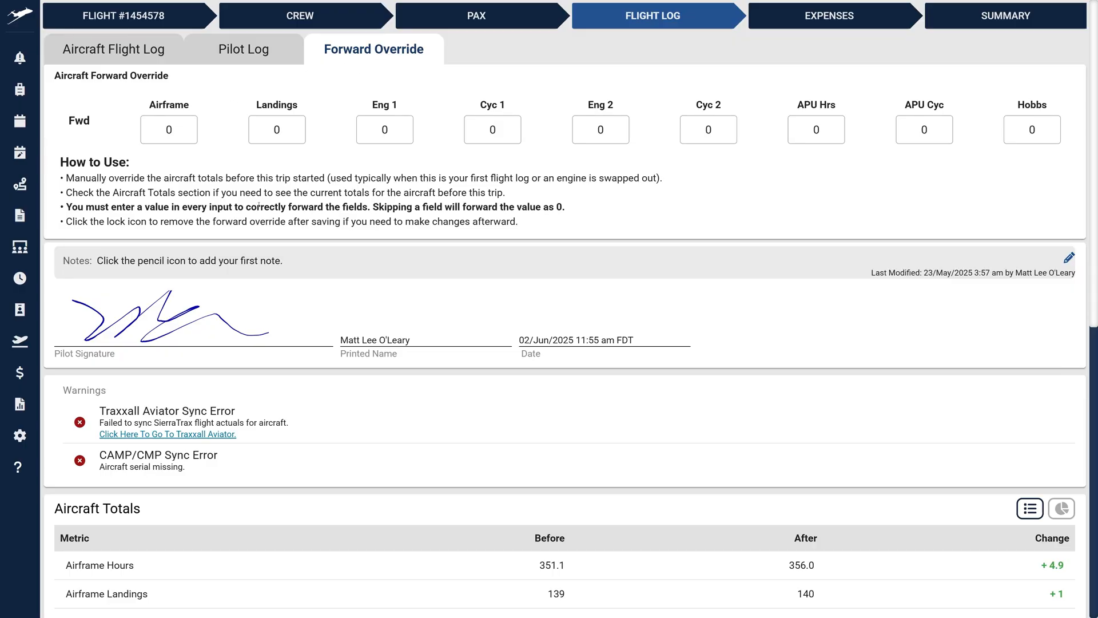
mouse_move(654, 265)
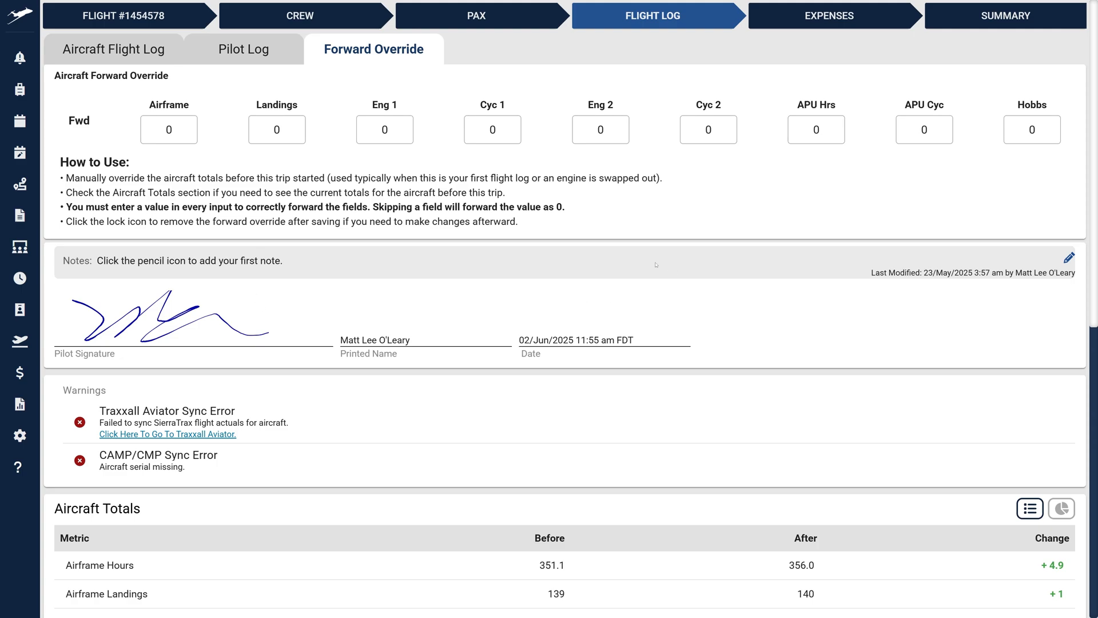
mouse_move(333, 471)
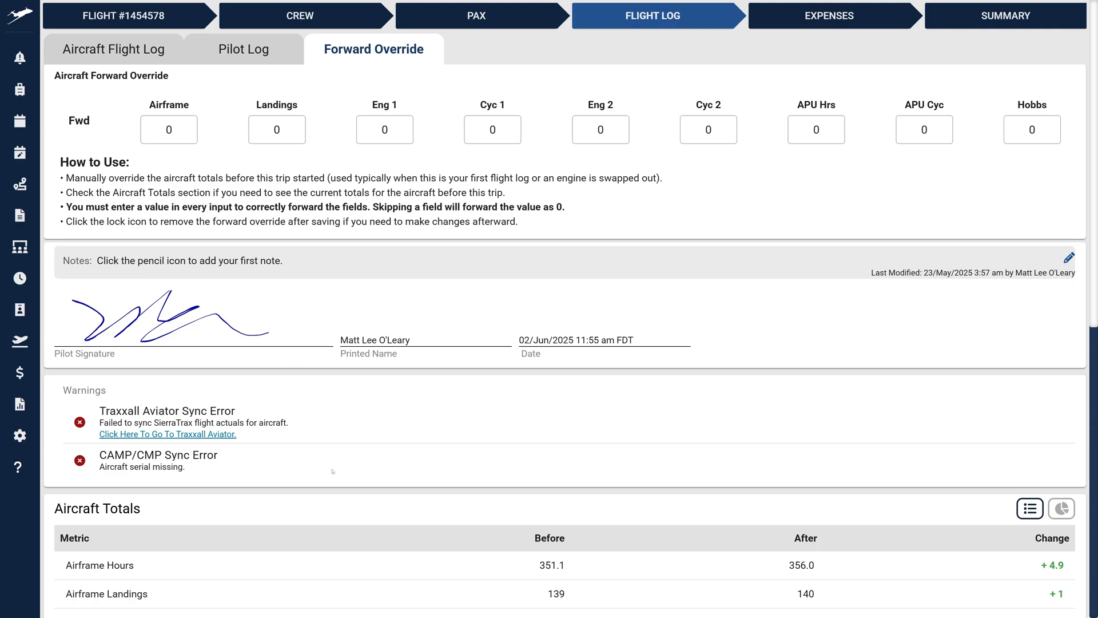
- Expand the KMCO–KBDN leg in the Aircraft Log Summary, showing the 8790 fuel burn
scroll("down", 3)
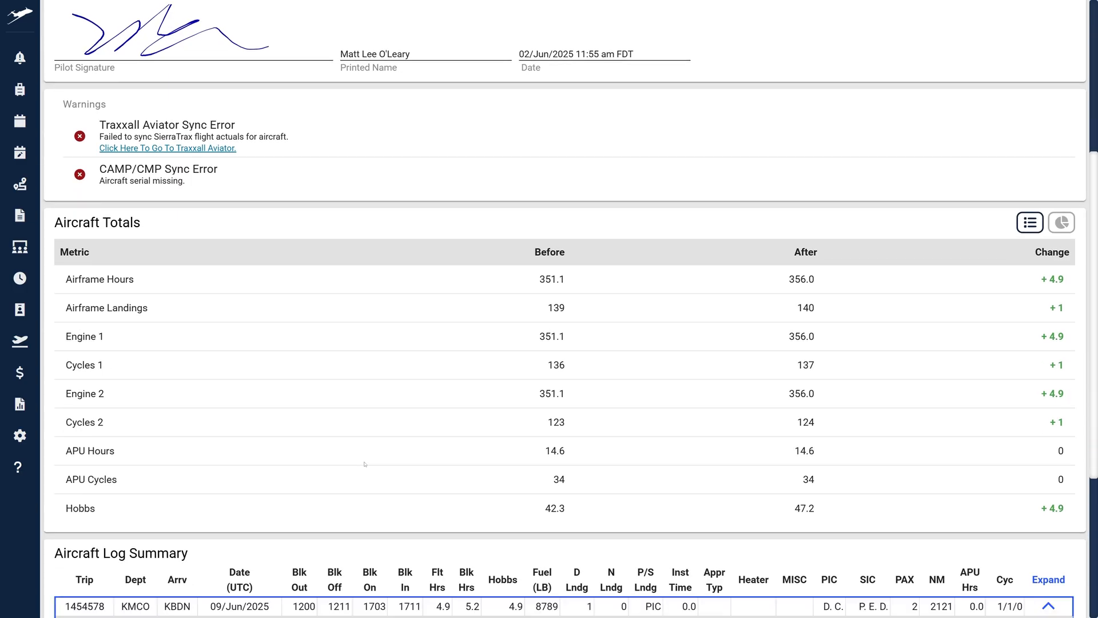
left_click(1048, 606)
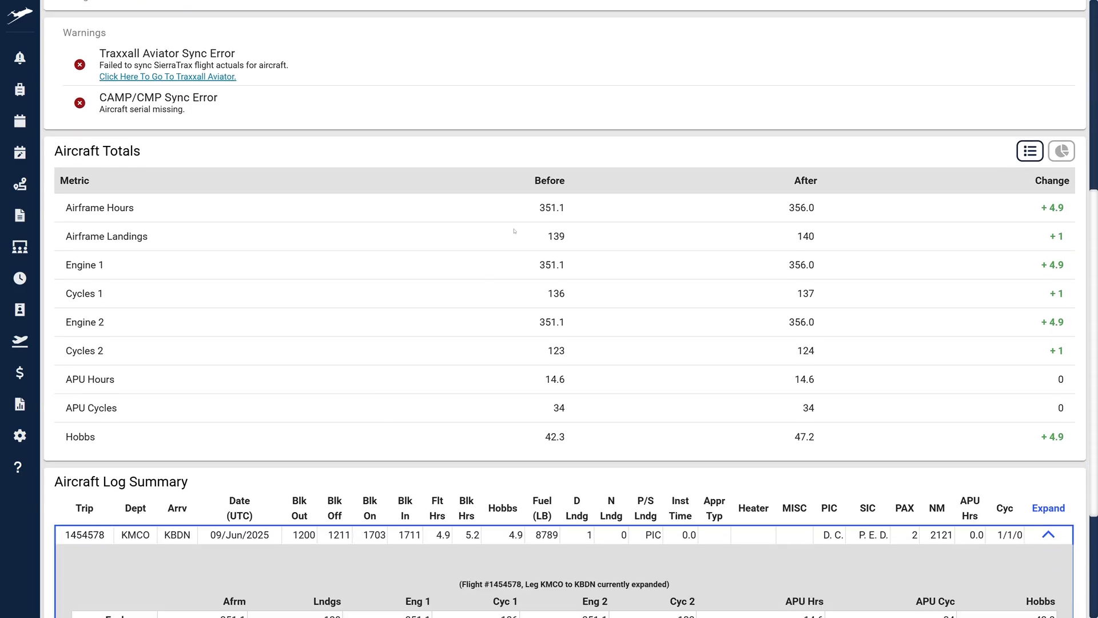
scroll("down", 3)
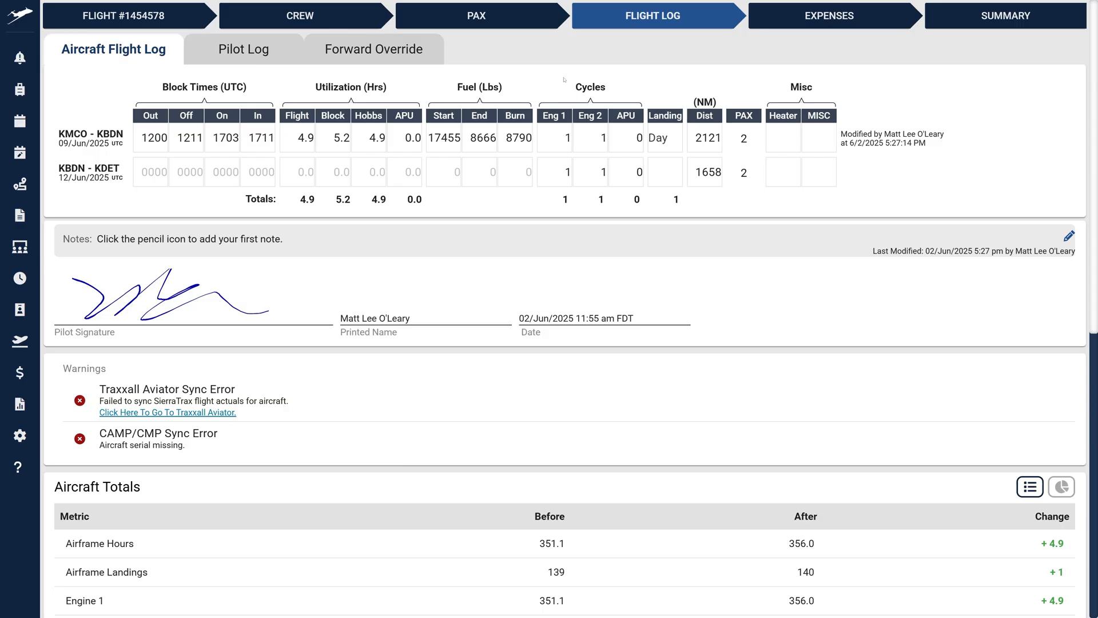
- Edit the KBDN–KDET leg's block times and enter a Hobbs value of 15.8
left_click(151, 172)
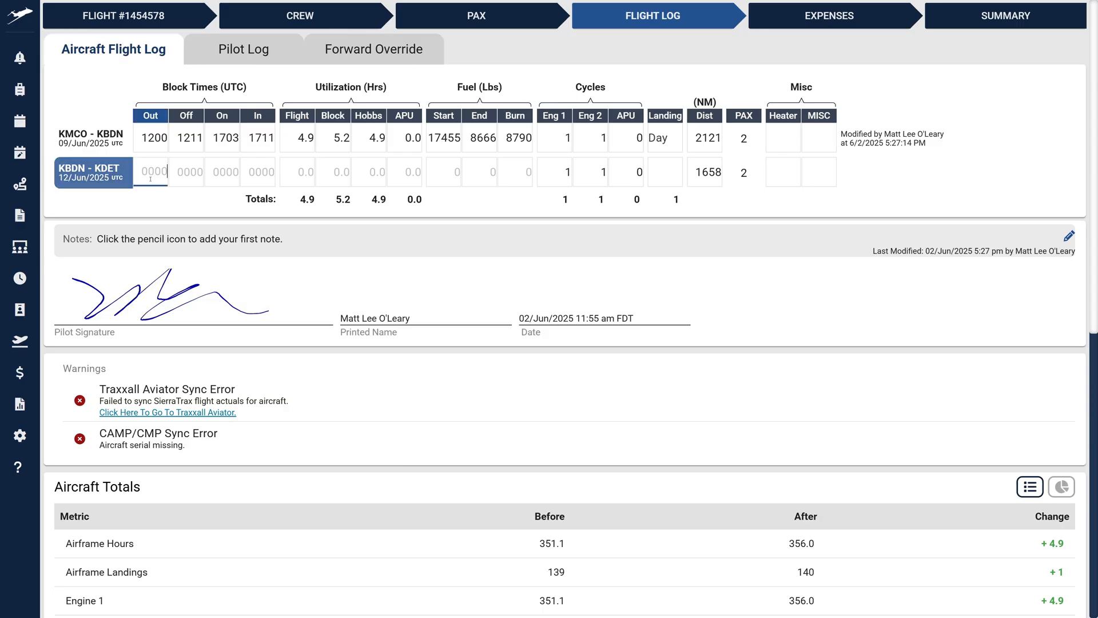
left_click(222, 137)
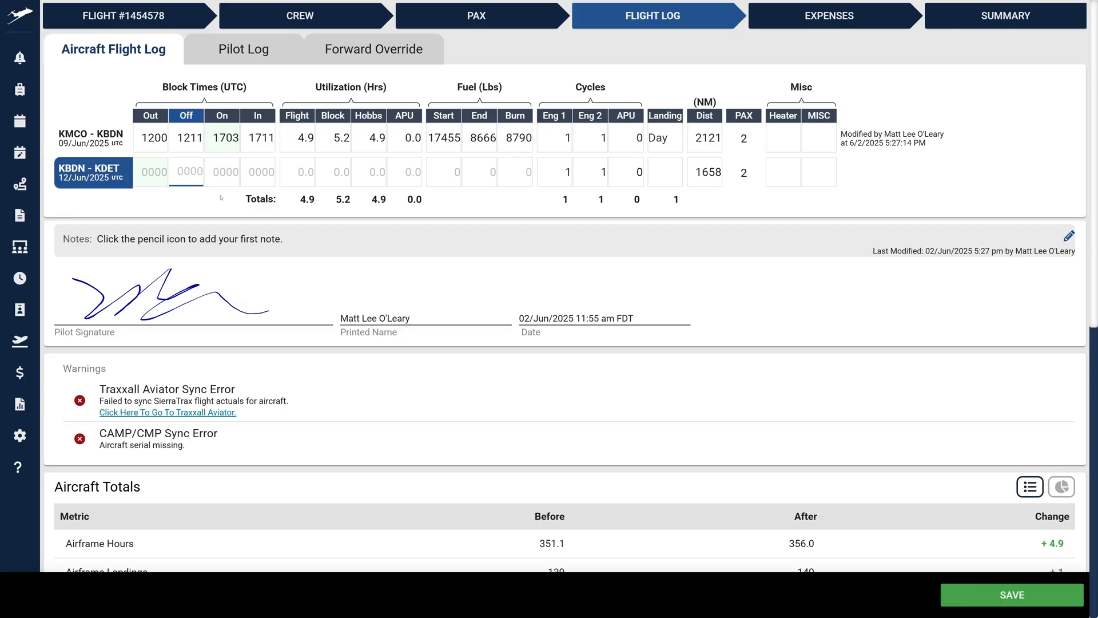
left_click(331, 172)
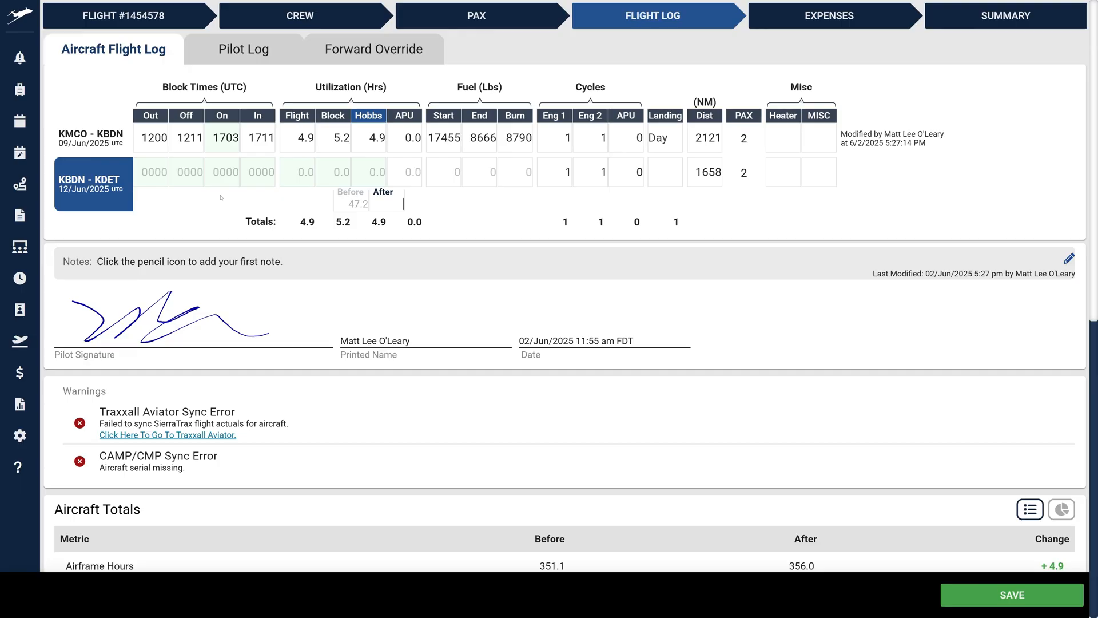
type("63")
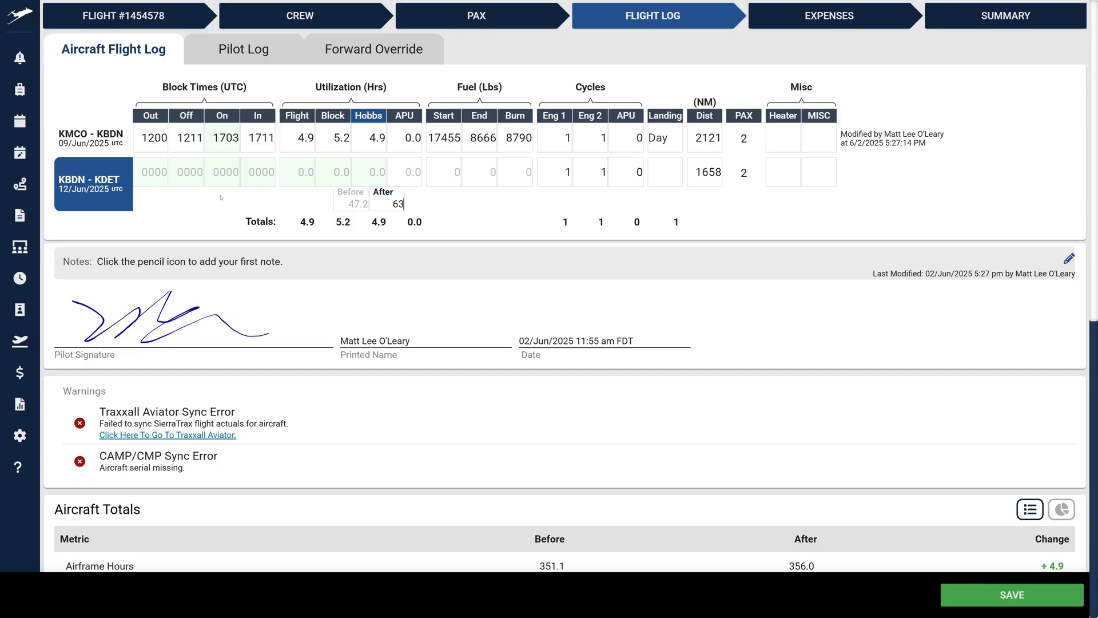
type("15.8")
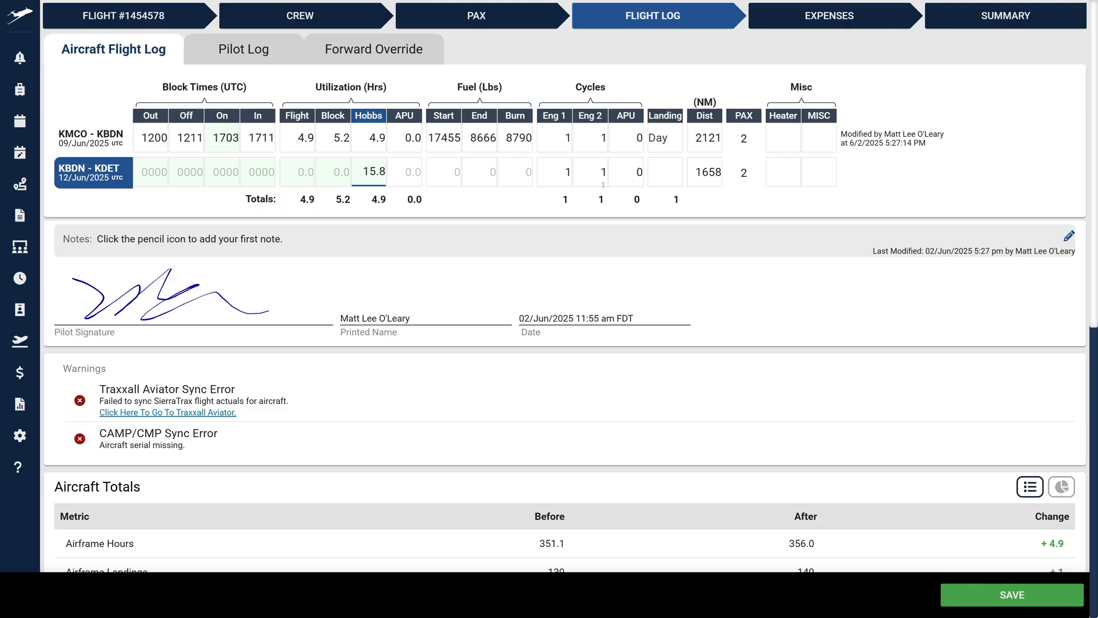
- Set KBDN–KDET landings to Multiple with day and night counts, correcting excess flight hours
left_click(664, 172)
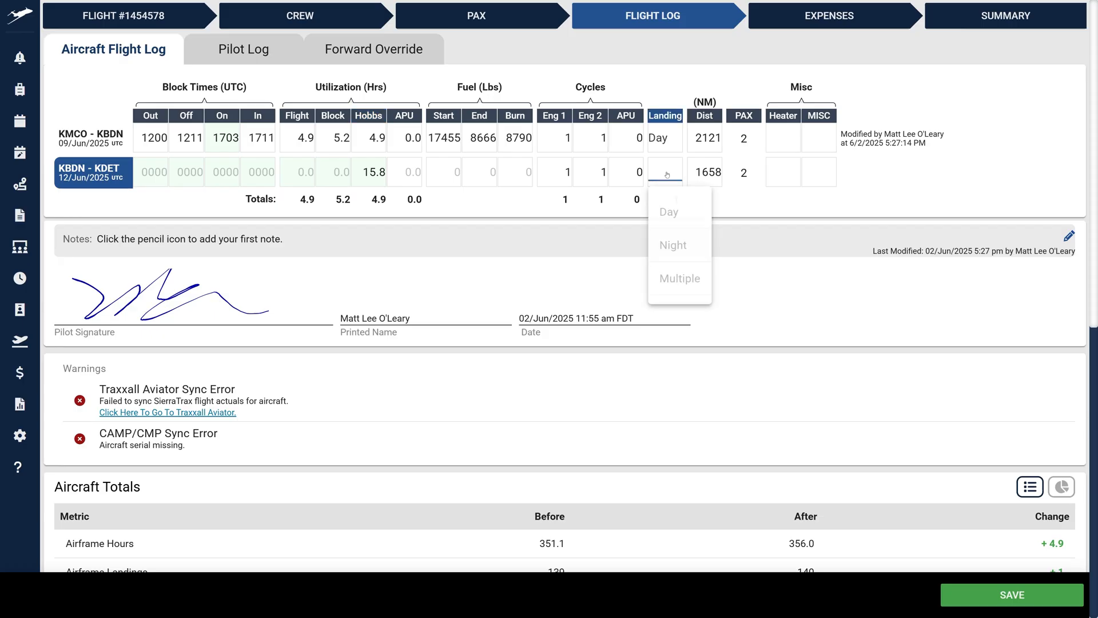
left_click(668, 212)
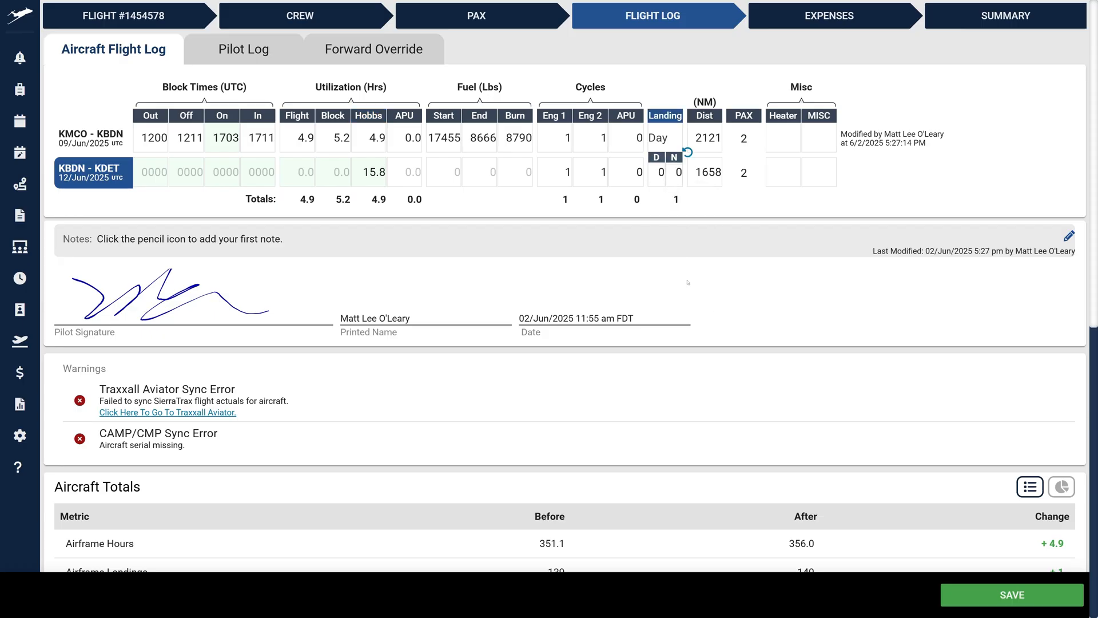
left_click(656, 173)
type("1")
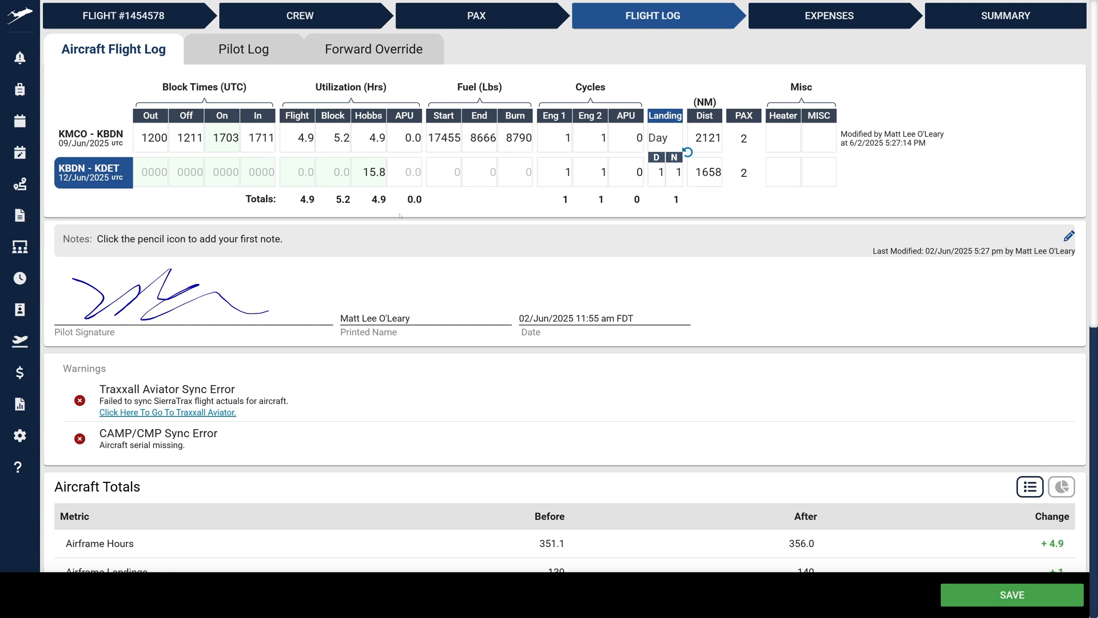
type("43")
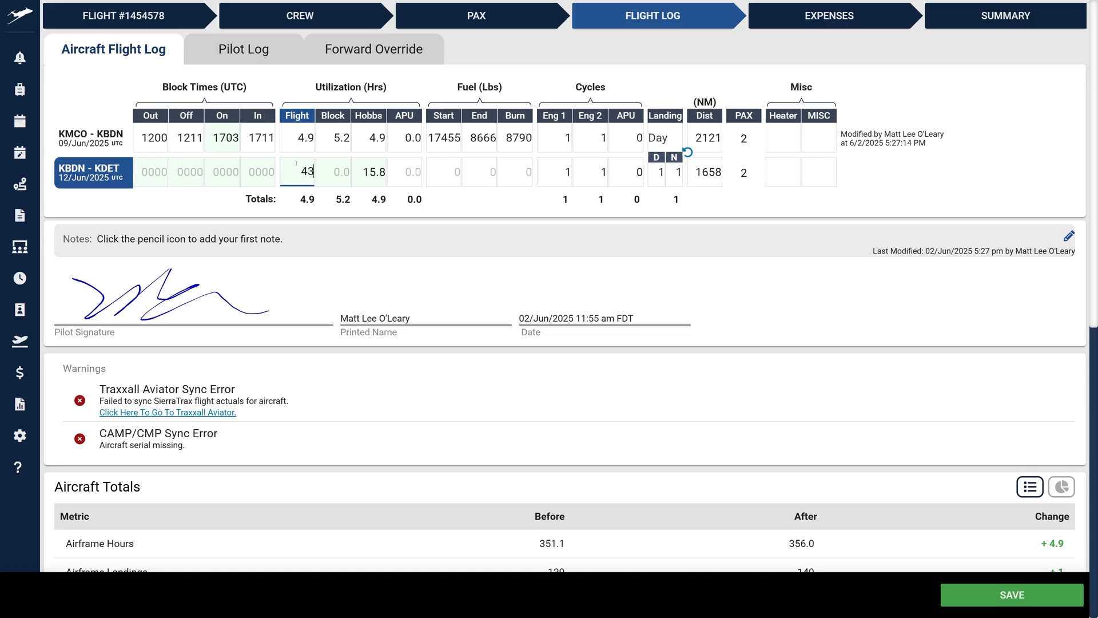
type("432")
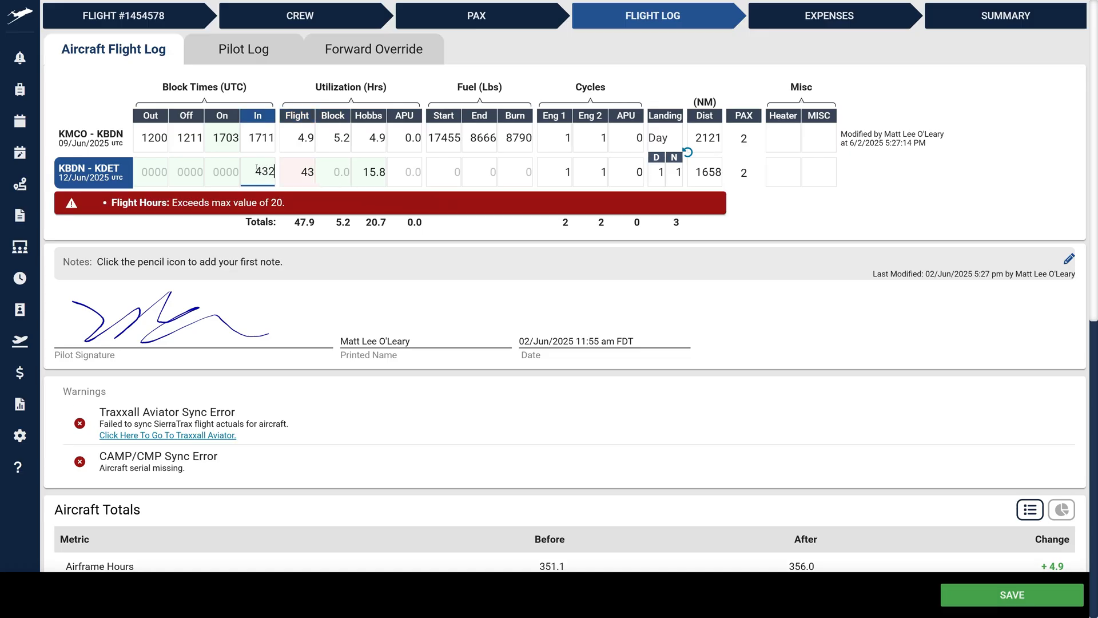
type("1234")
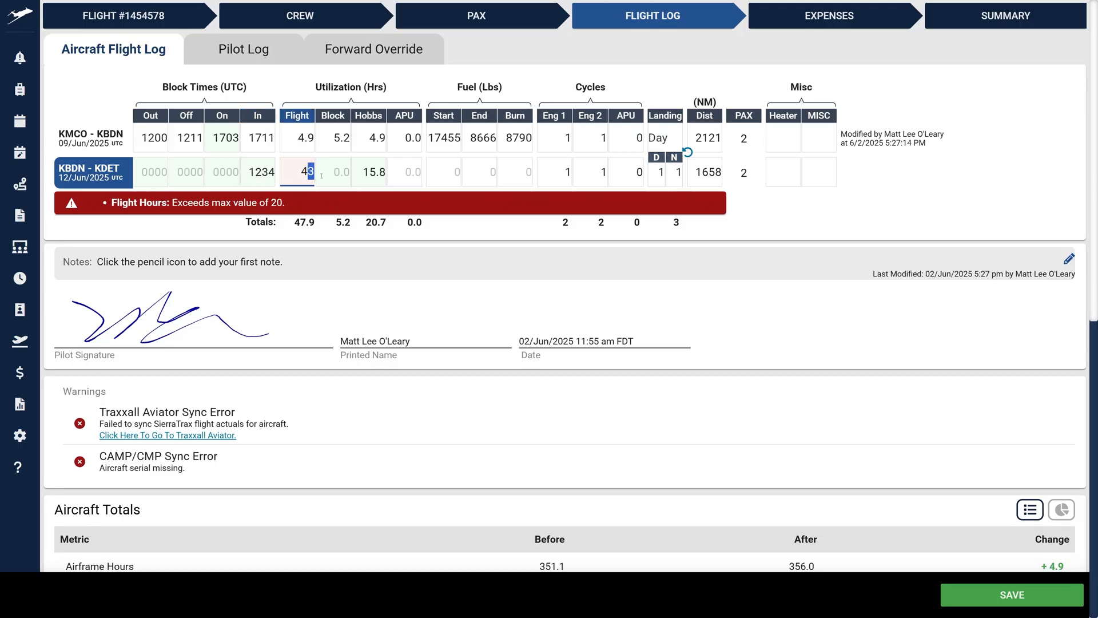
key("Backspace")
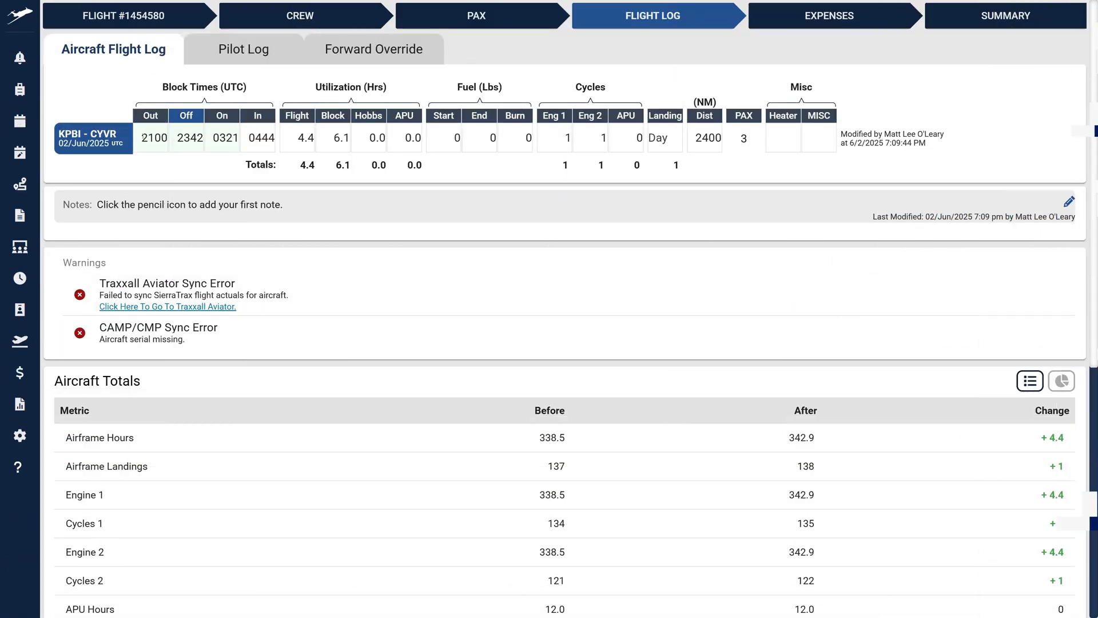
- Enter the leg's out and in times (01, 0321, 0320)
left_click(150, 137)
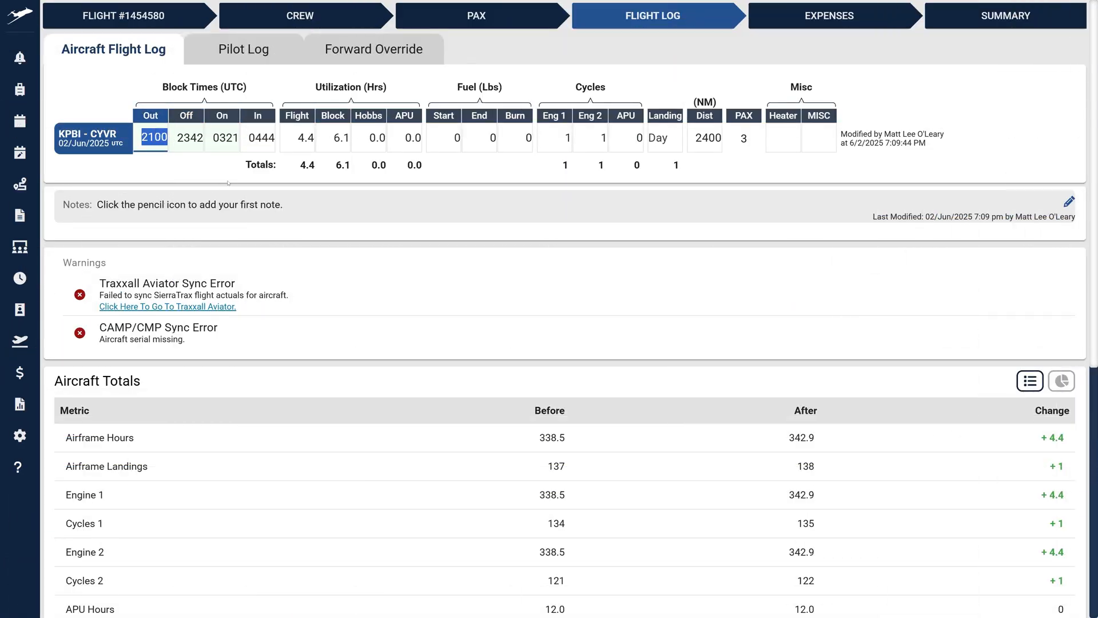
type("0123")
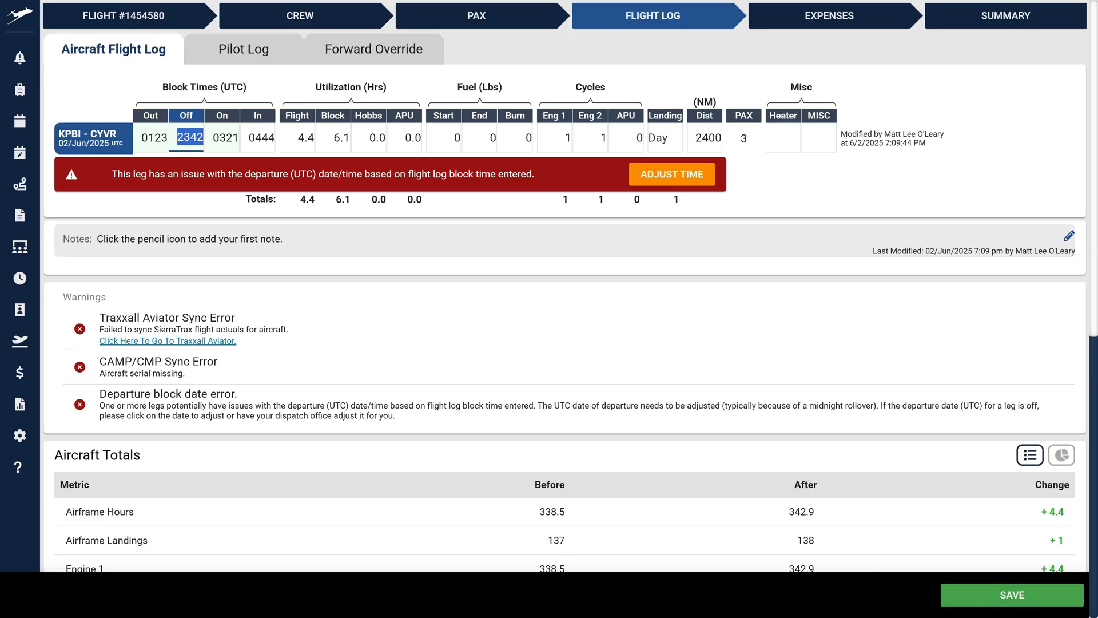
type("0321")
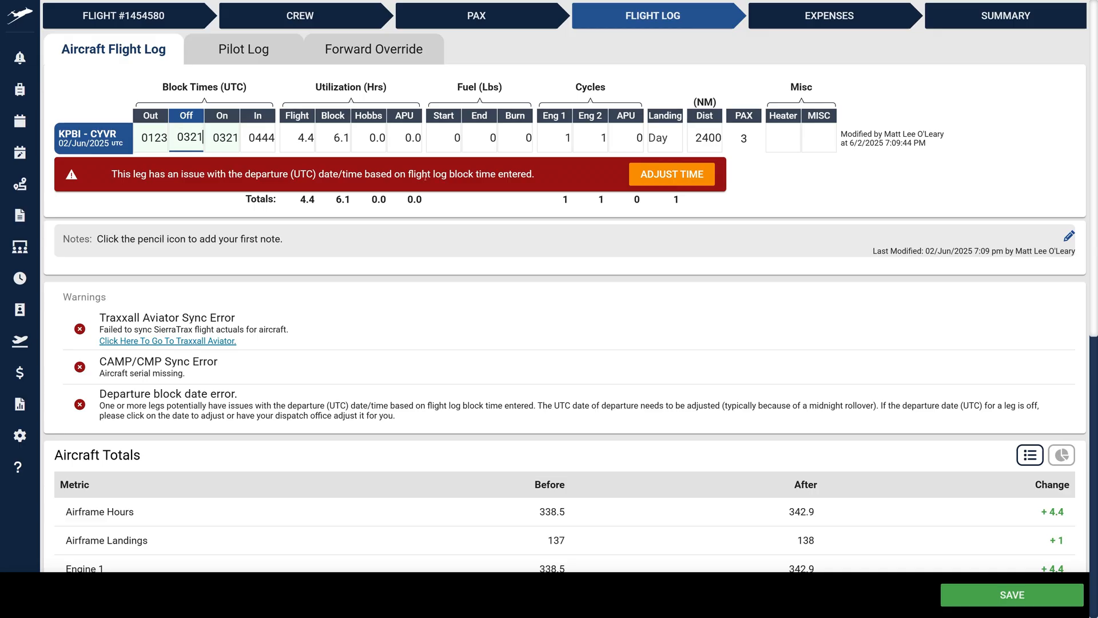
type("0320")
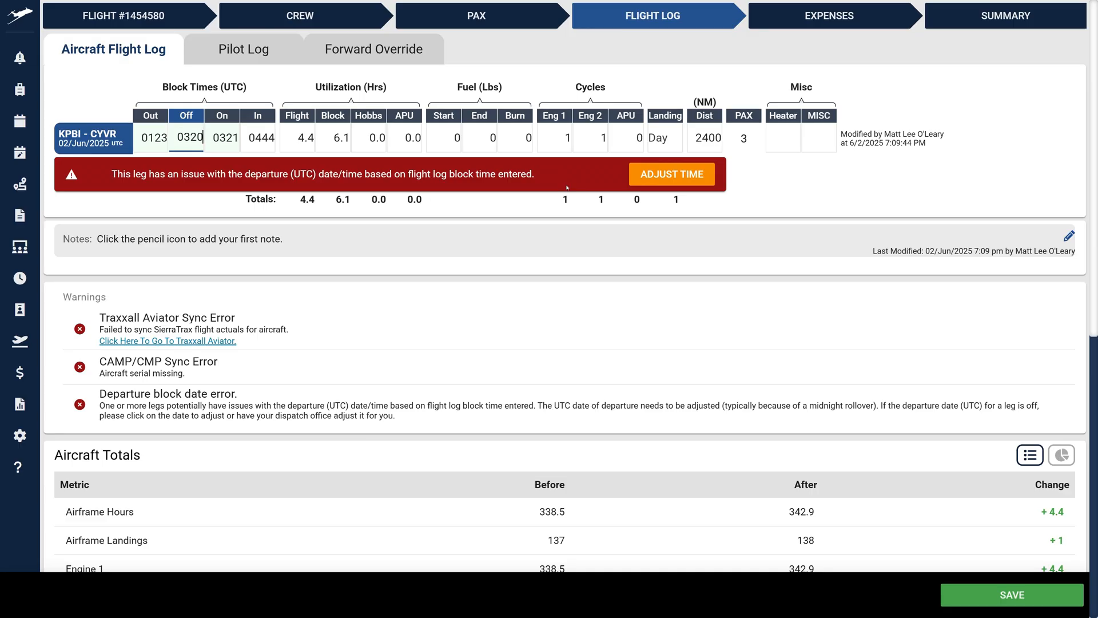
left_click(671, 174)
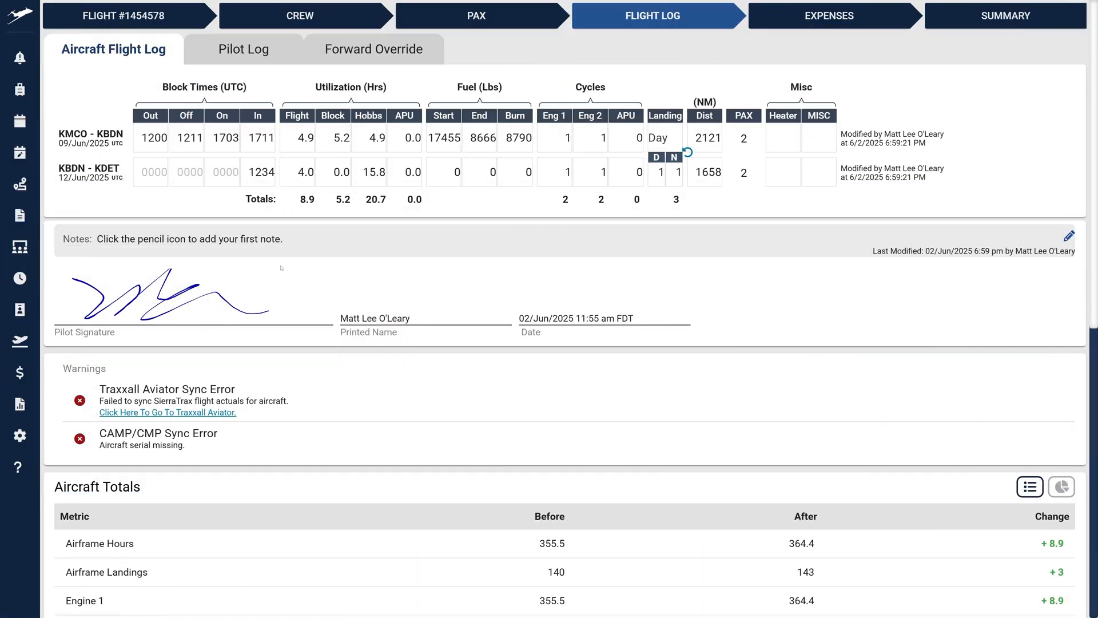
left_click(20, 18)
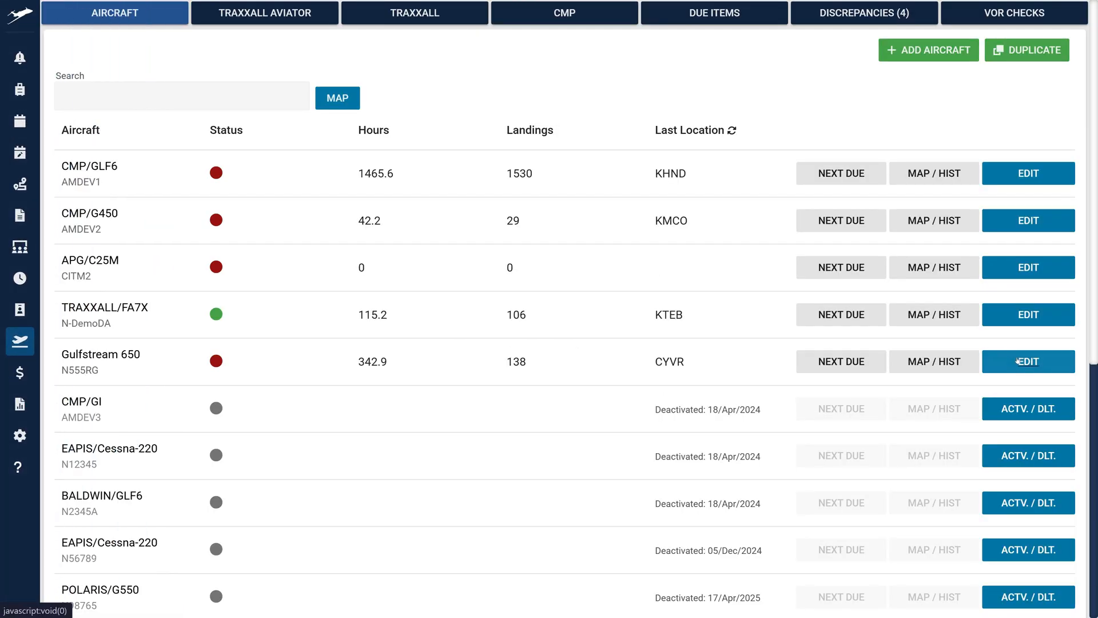
left_click(1027, 361)
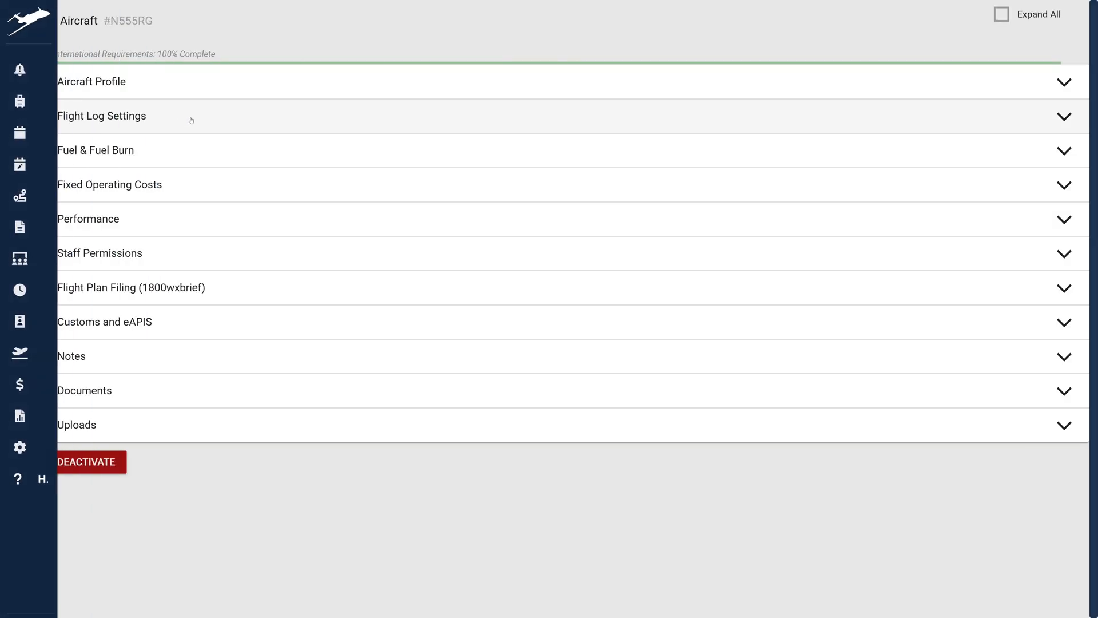
left_click(102, 115)
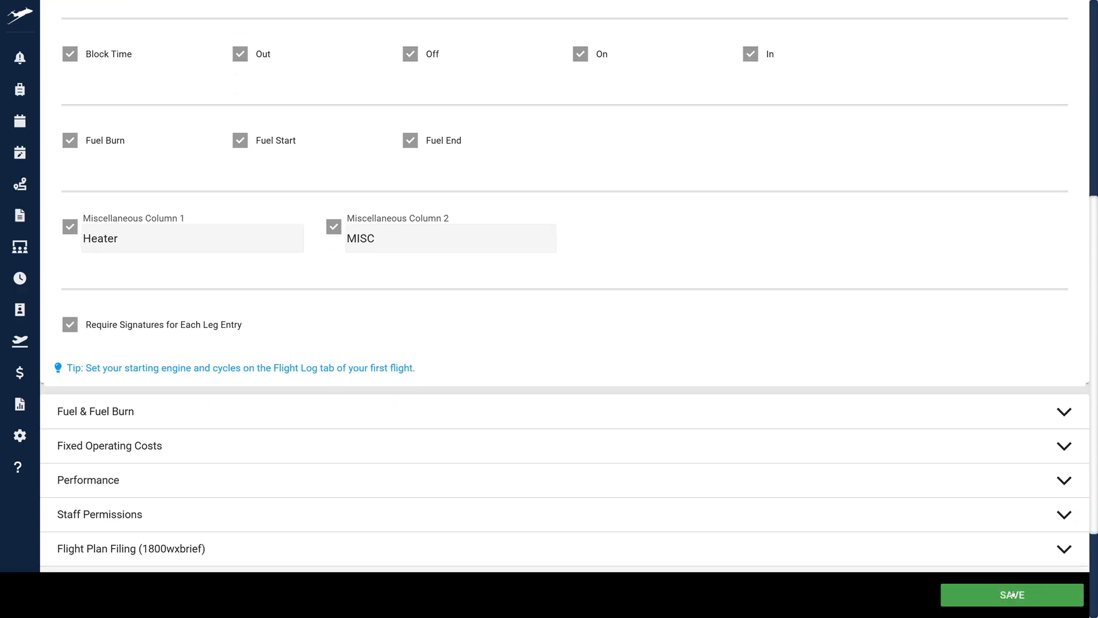
left_click(1011, 594)
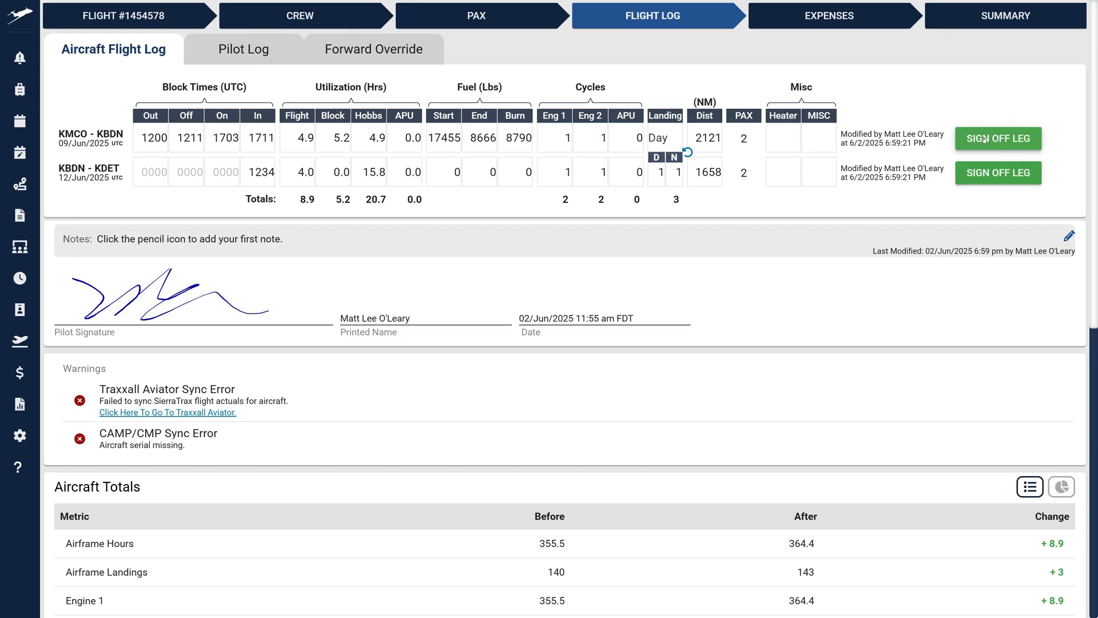
- Sign off the KMCO–KBDN leg with a drawn electronic signature
left_click(997, 138)
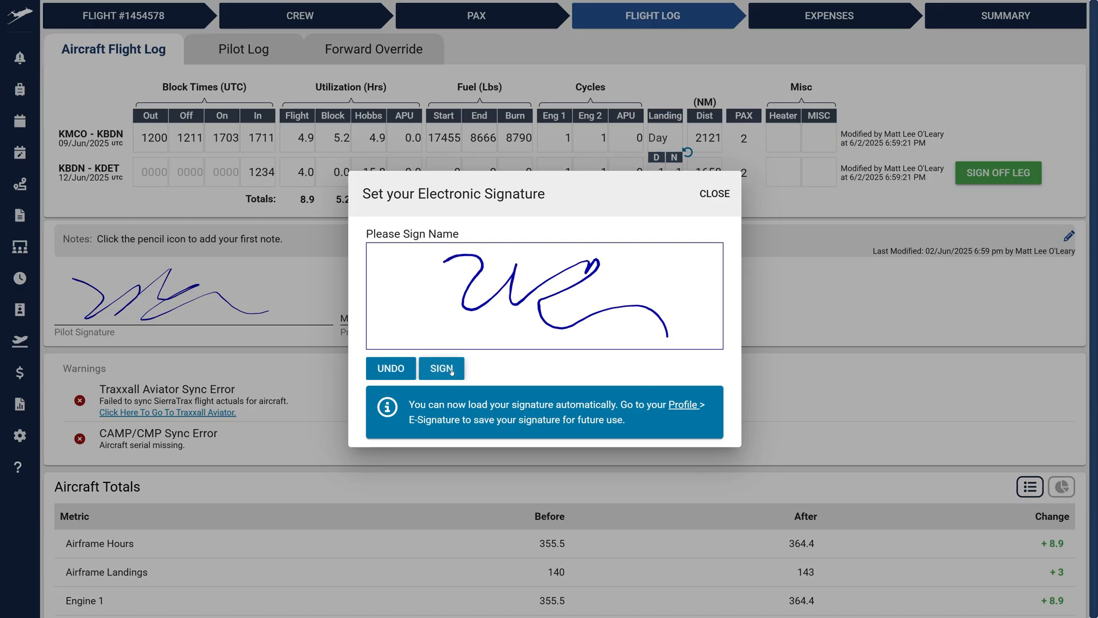
left_click(442, 368)
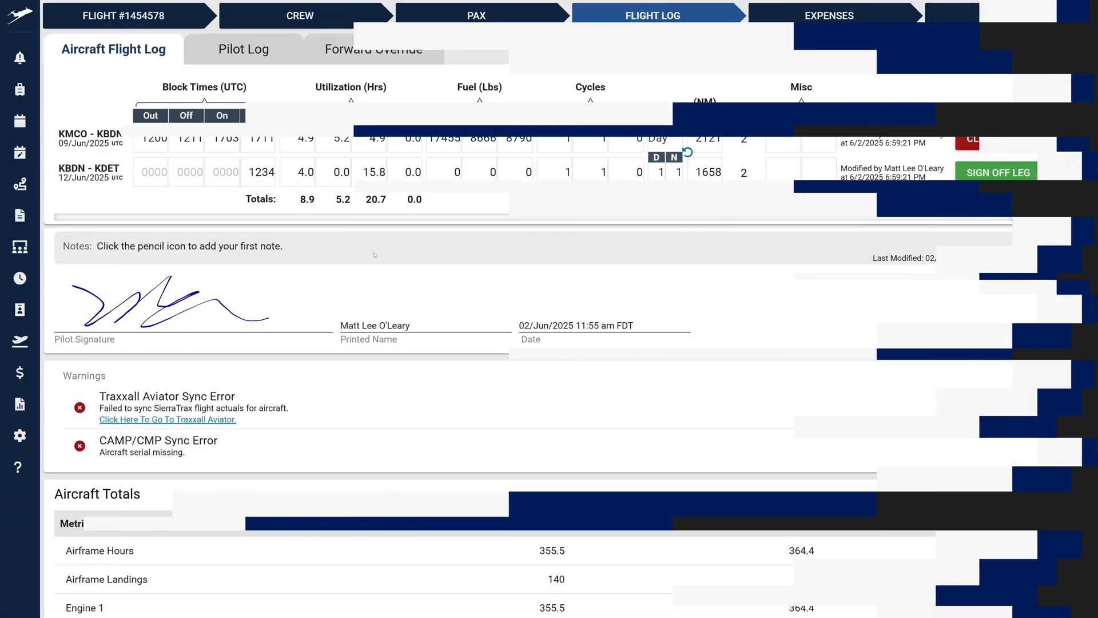
left_click(243, 49)
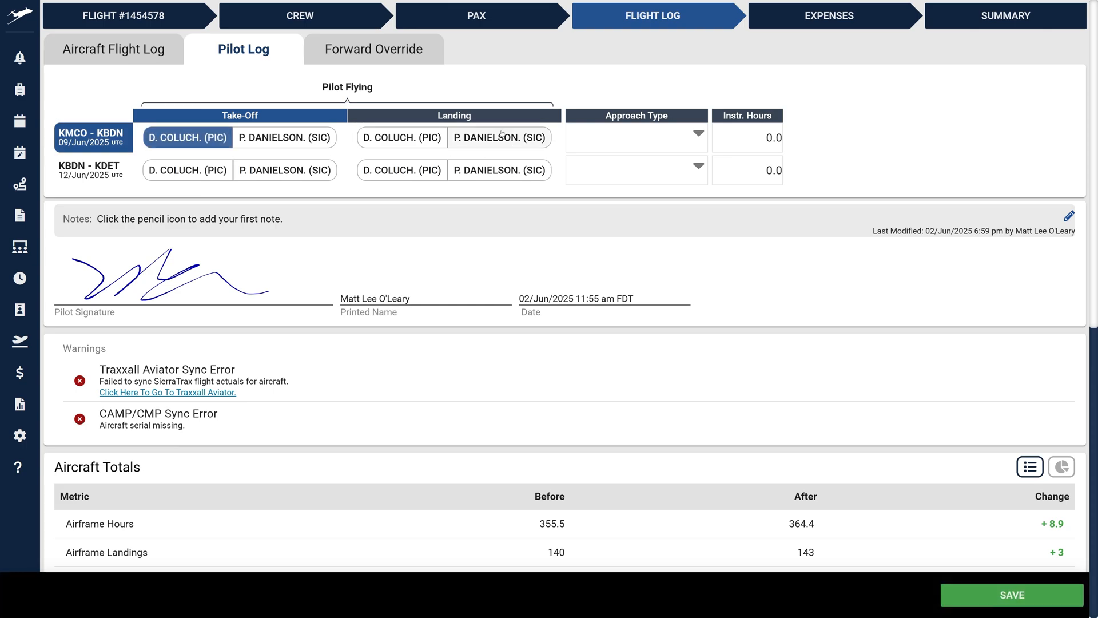
left_click(499, 137)
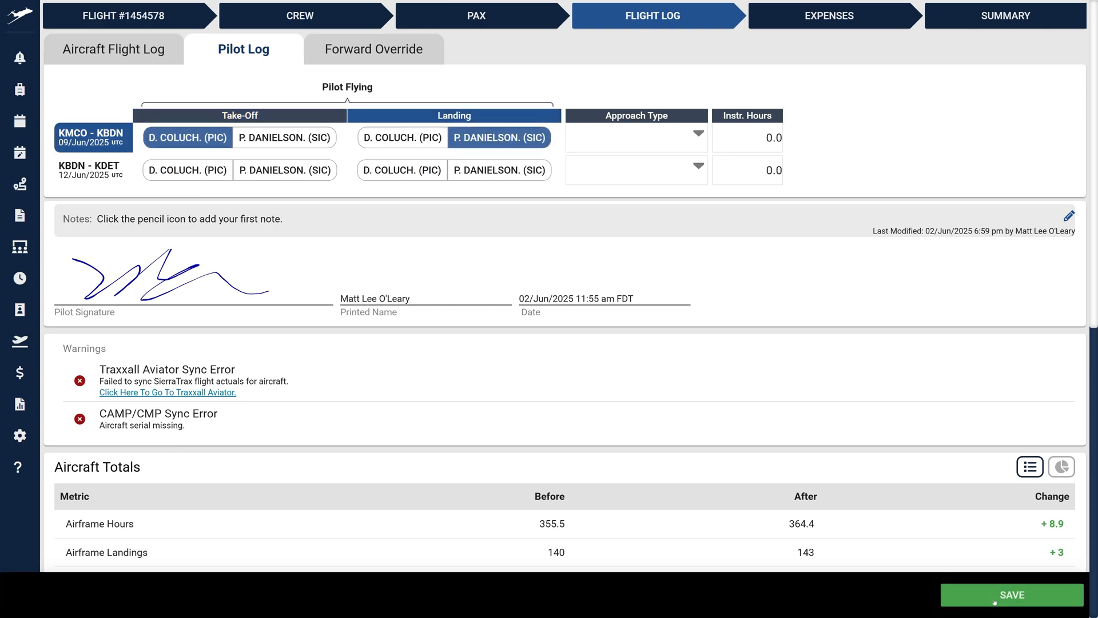
left_click(1011, 594)
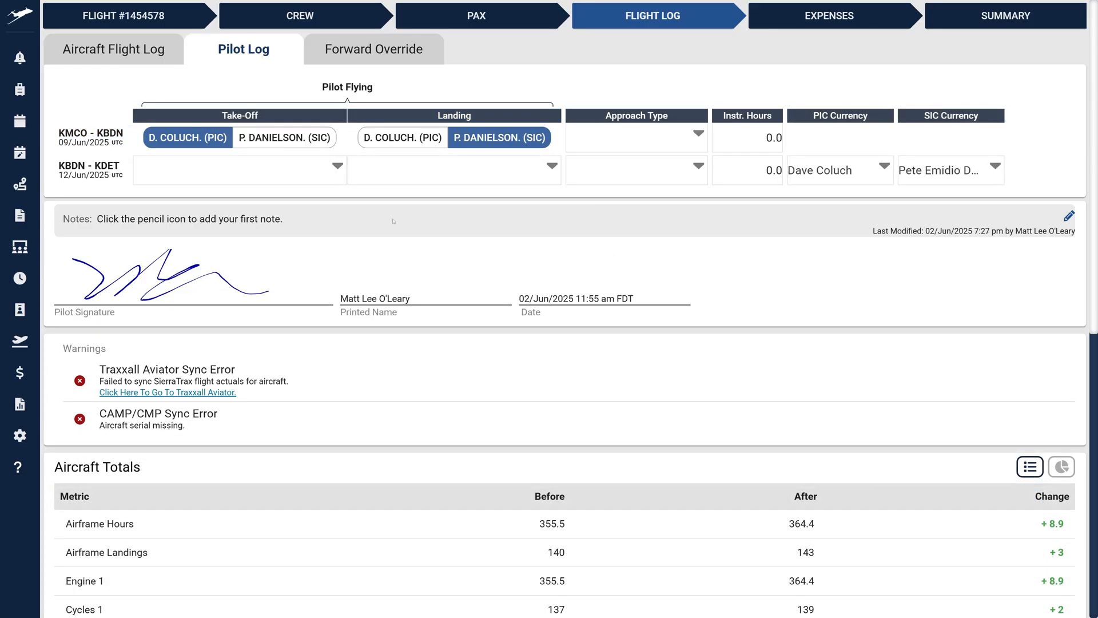
left_click(238, 169)
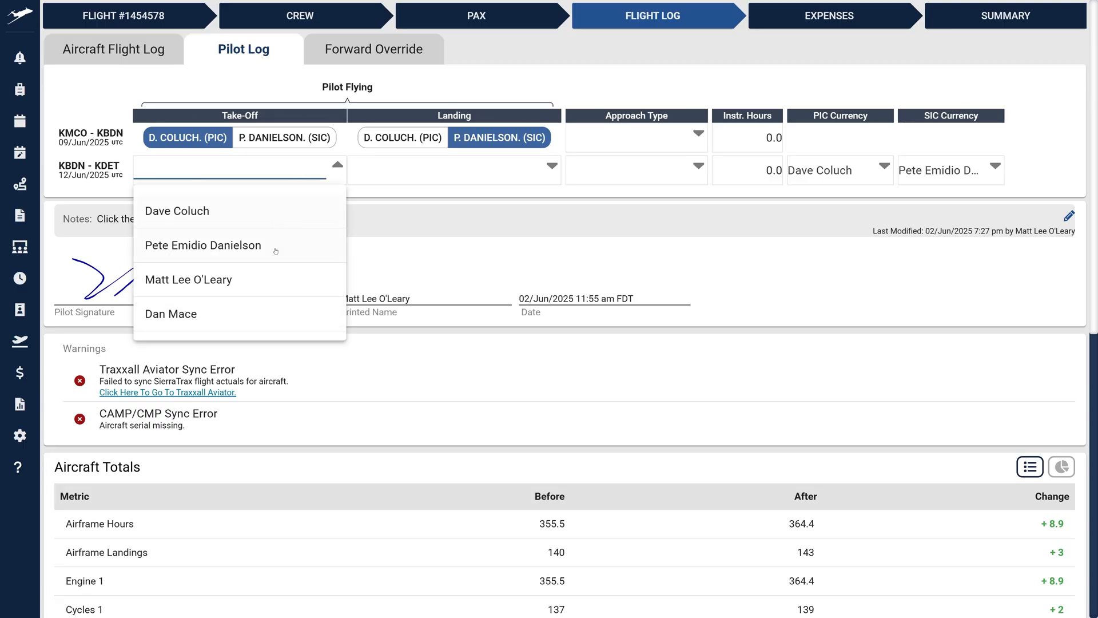
left_click(203, 244)
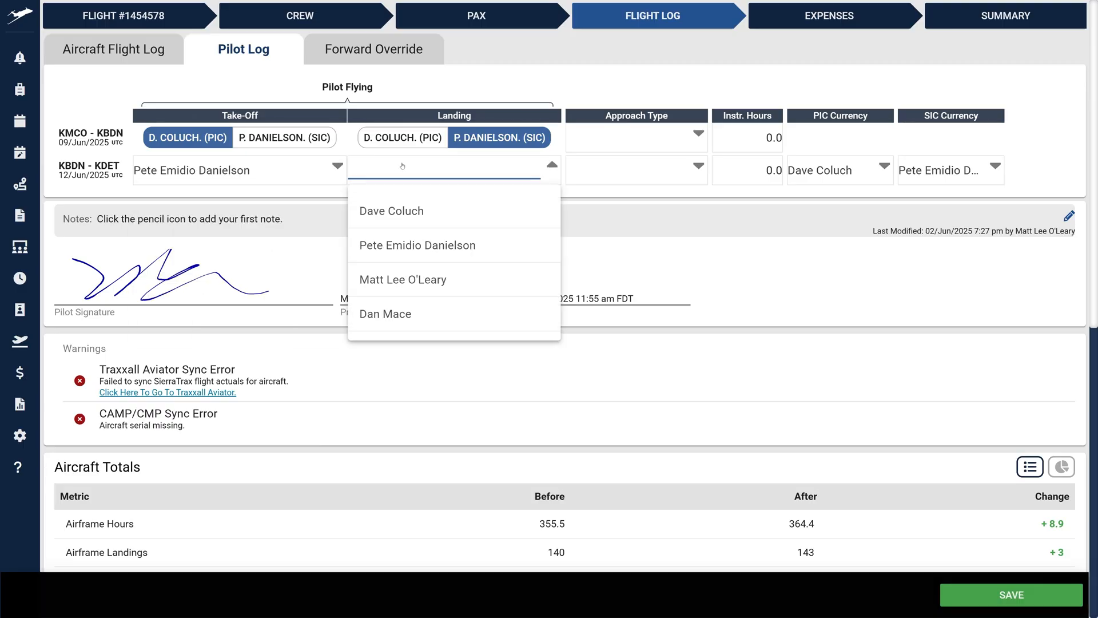
left_click(385, 313)
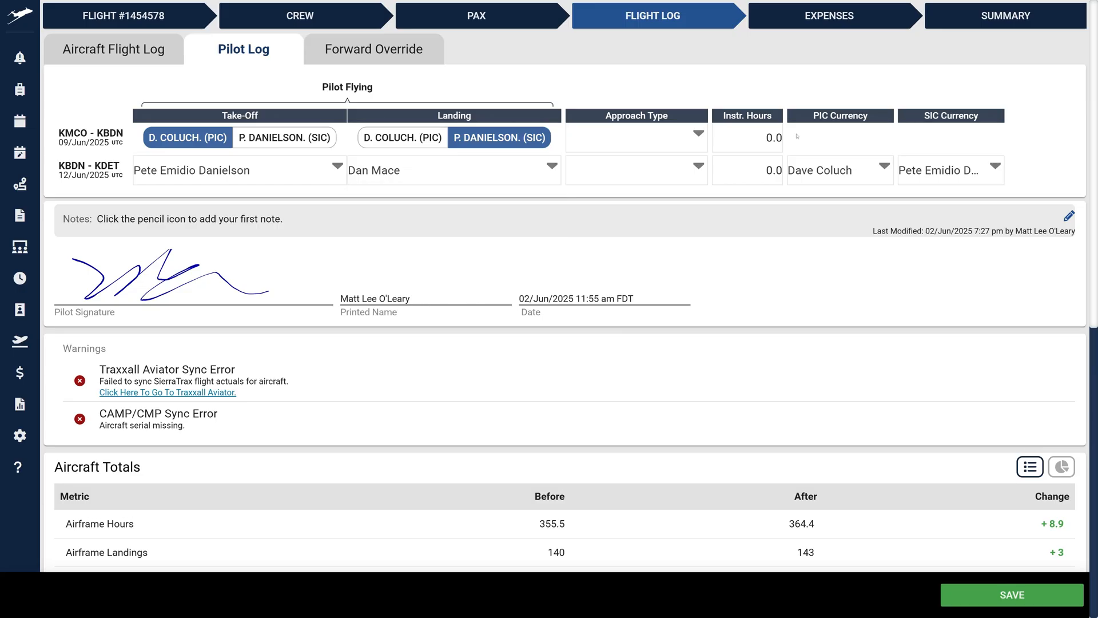
mouse_move(824, 144)
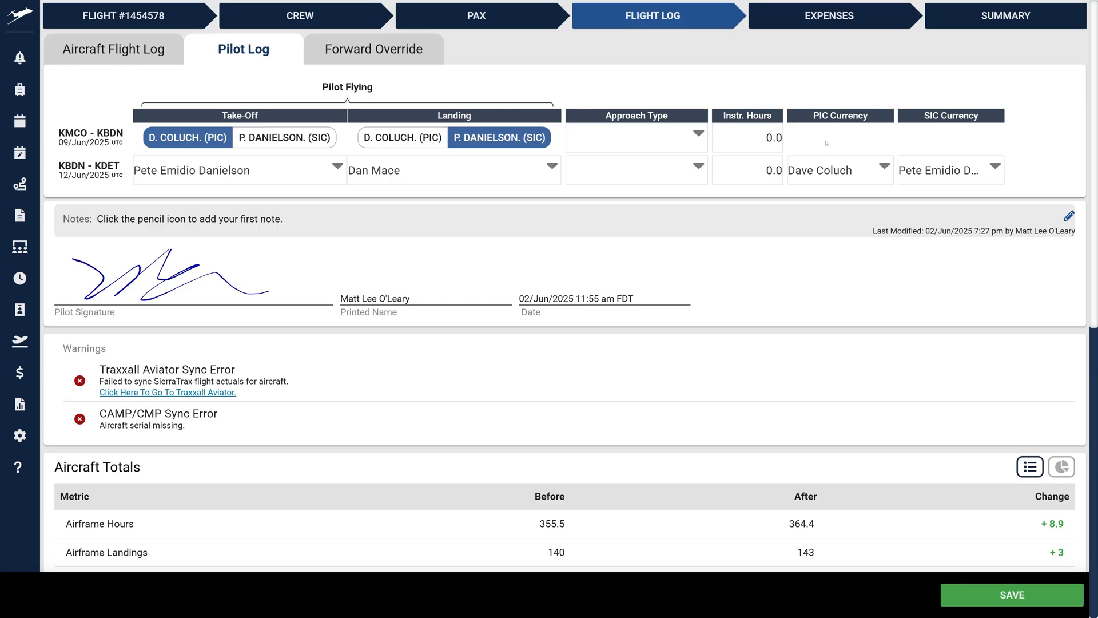
left_click(839, 171)
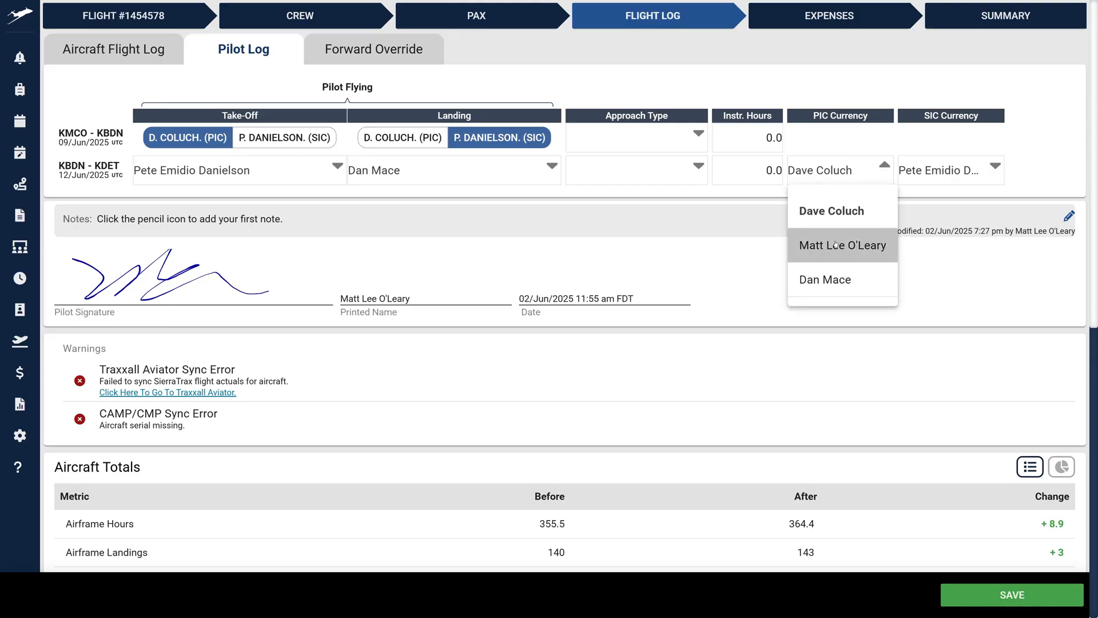
left_click(843, 245)
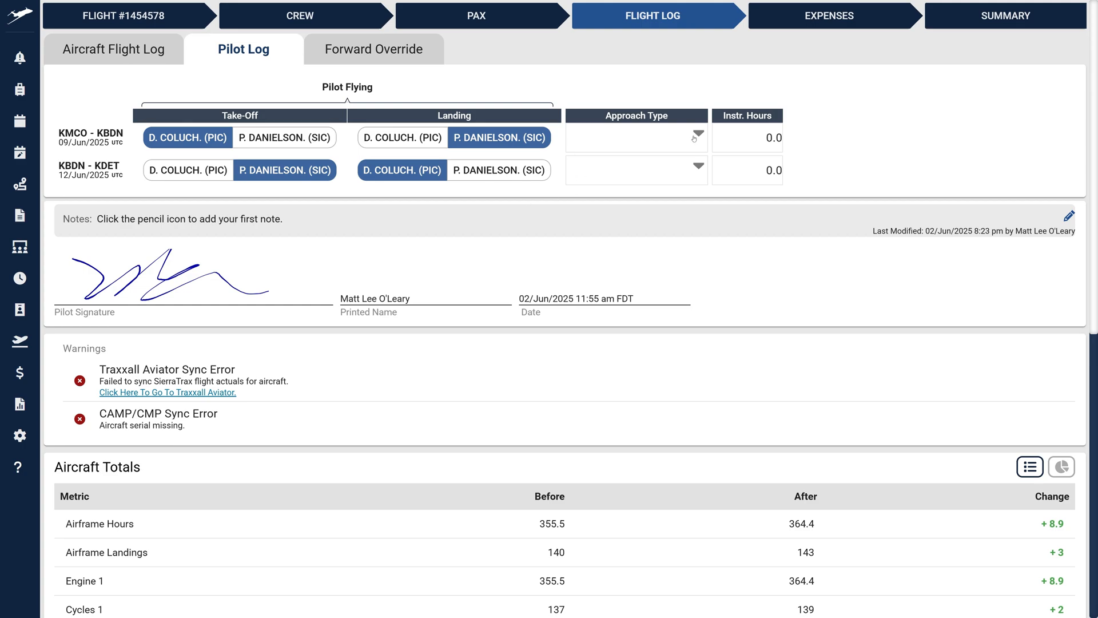
- Set the KMCO–KBDN approach type to Instrument Landing System (ILS) and open company settings
left_click(634, 137)
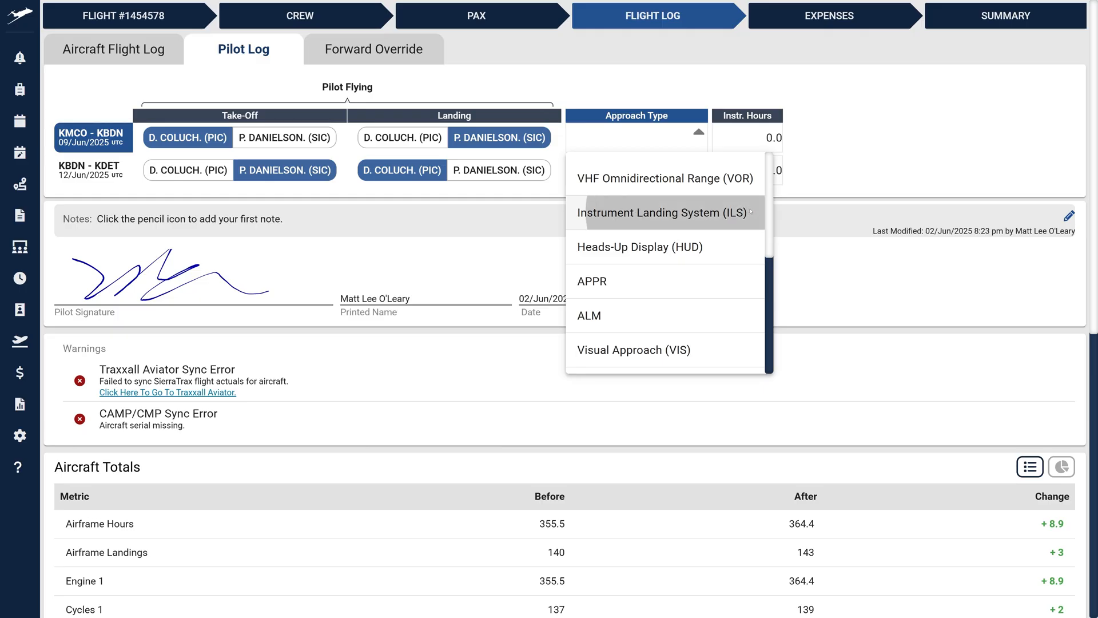
left_click(652, 212)
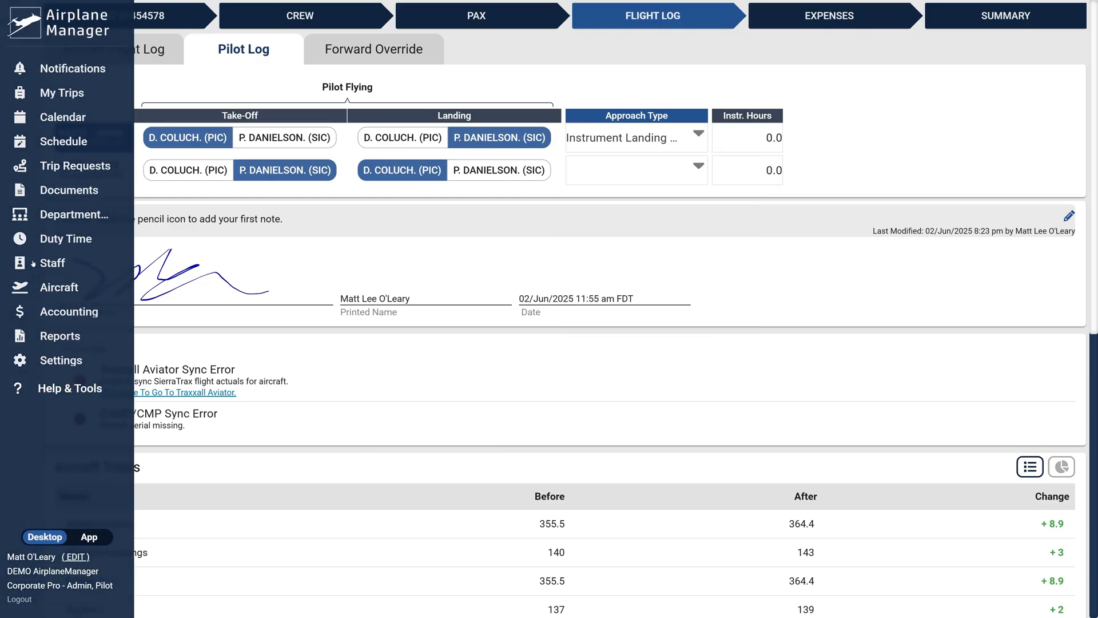
left_click(62, 367)
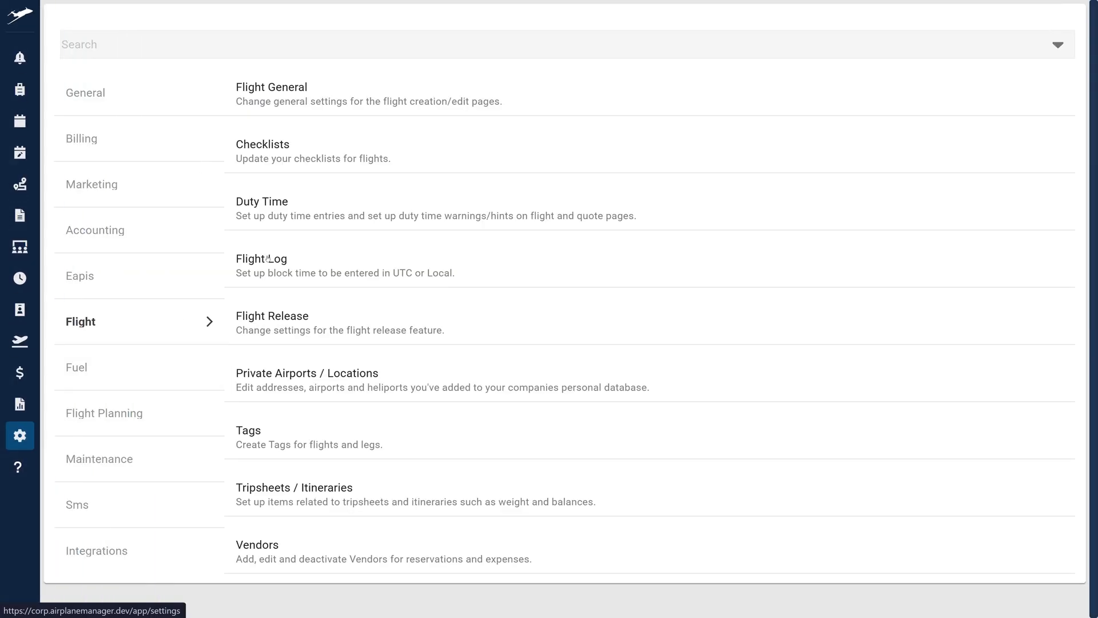
- Add a Precision Approach Radar (PAR) approach type and disable ALM in flight log settings
left_click(261, 258)
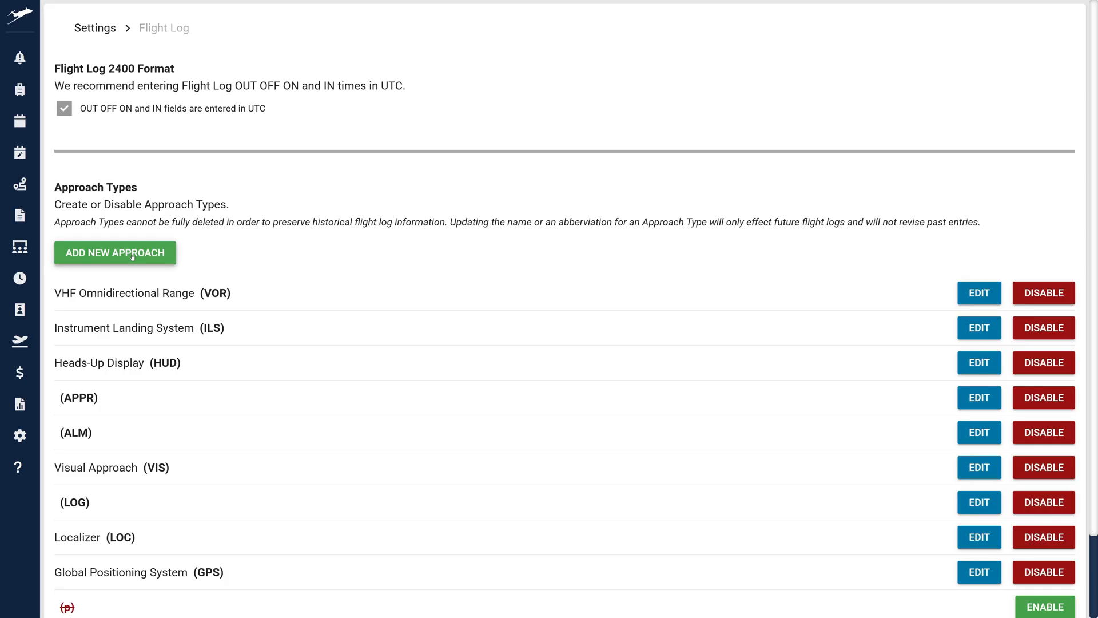
left_click(114, 252)
type("PAR")
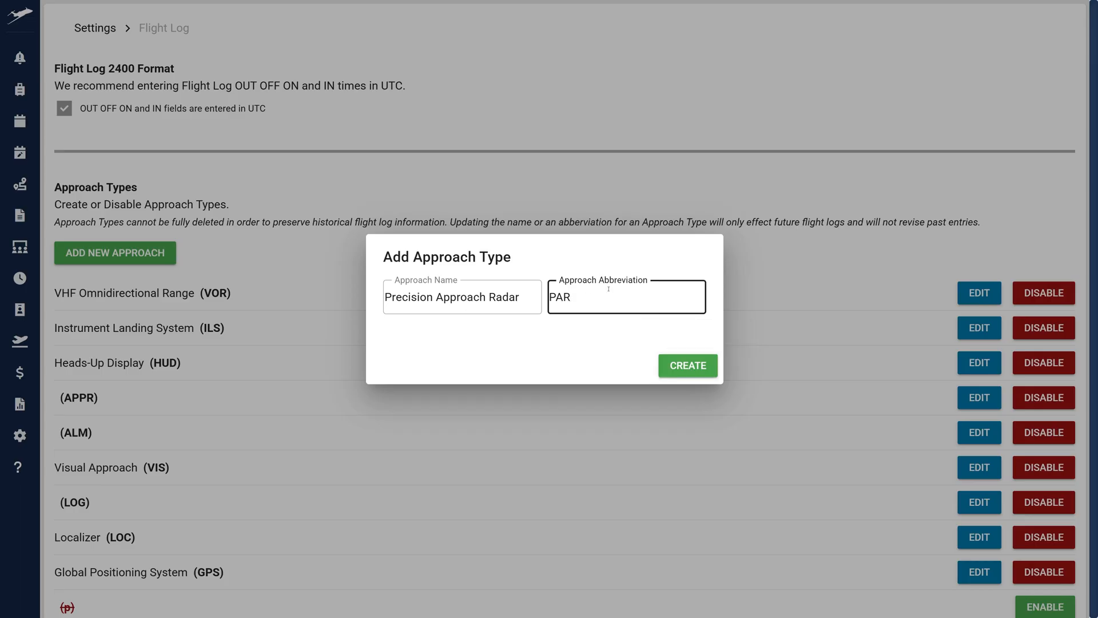
left_click(687, 365)
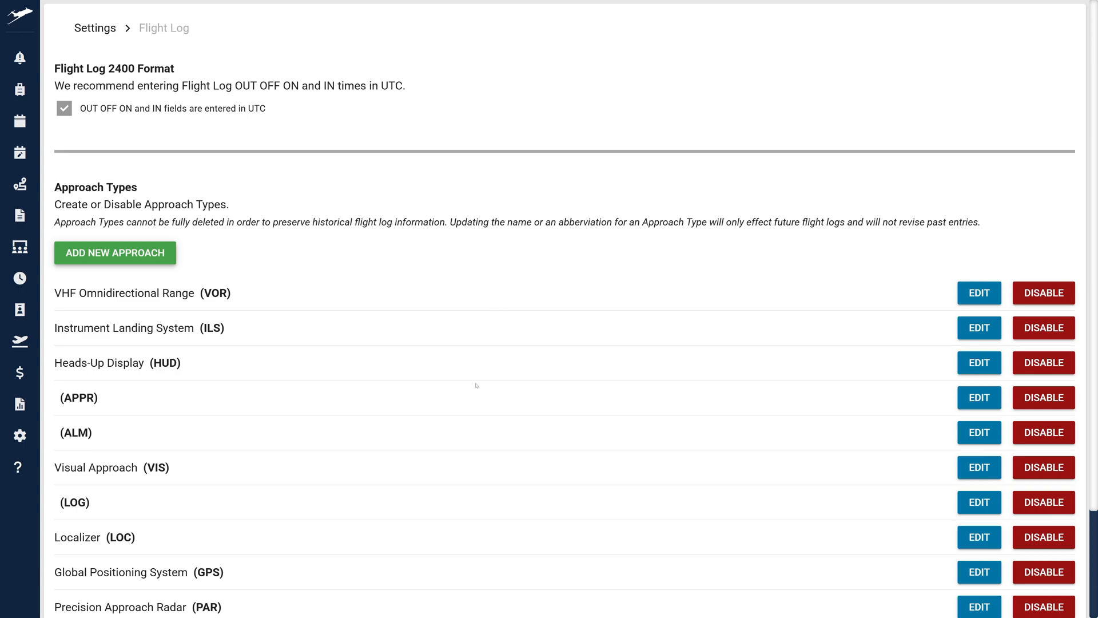
left_click(1043, 432)
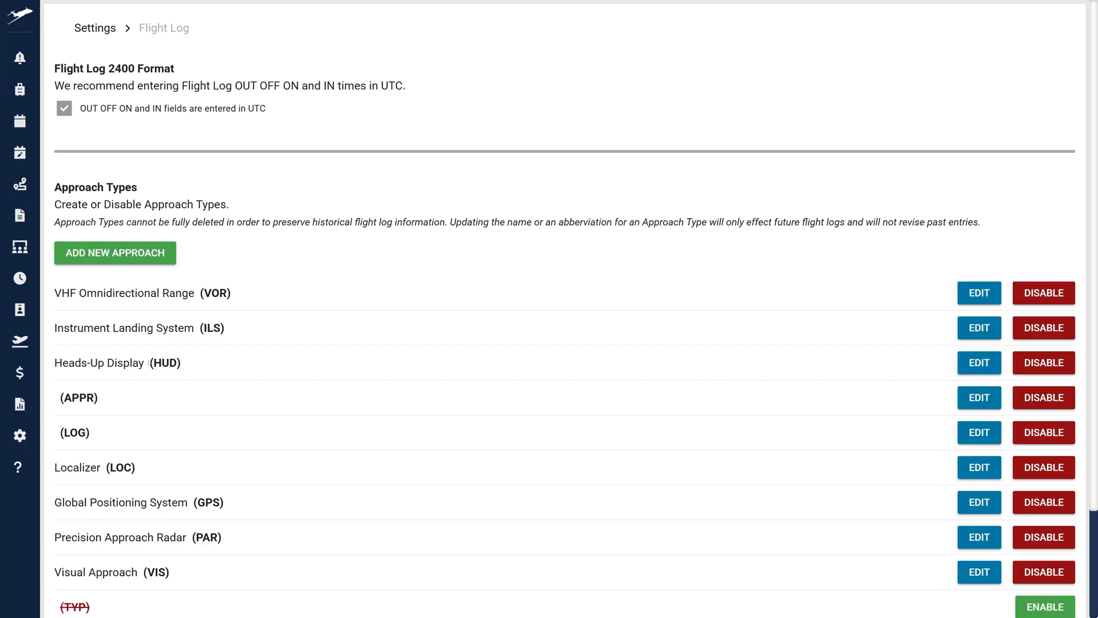
- Rename the unnamed APPR approach type to 'Approach' and save it
double_click(79, 397)
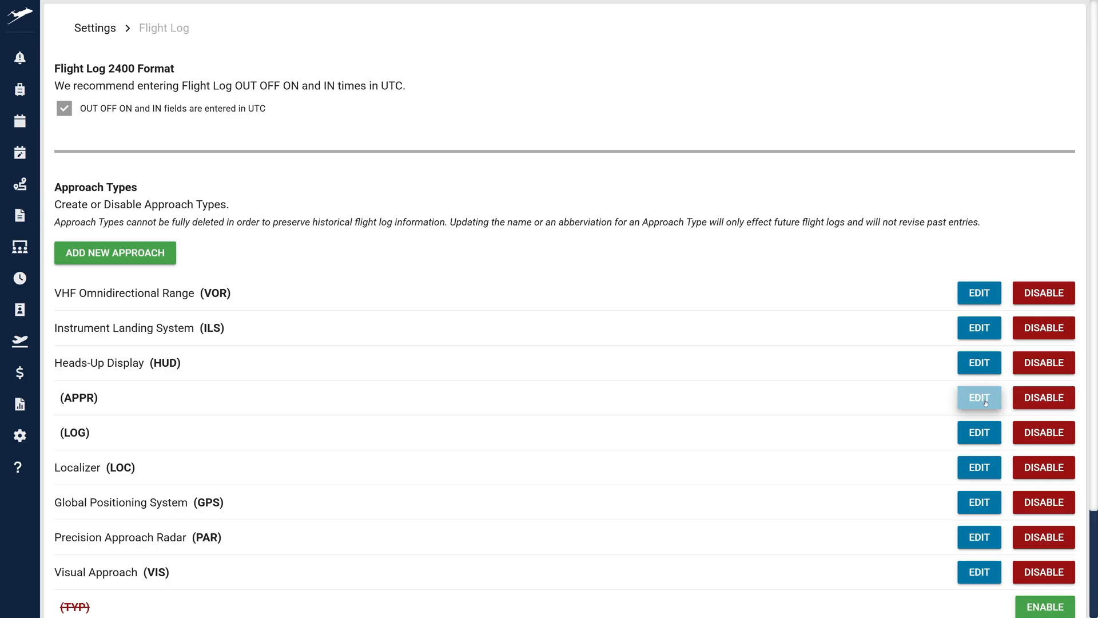
left_click(979, 397)
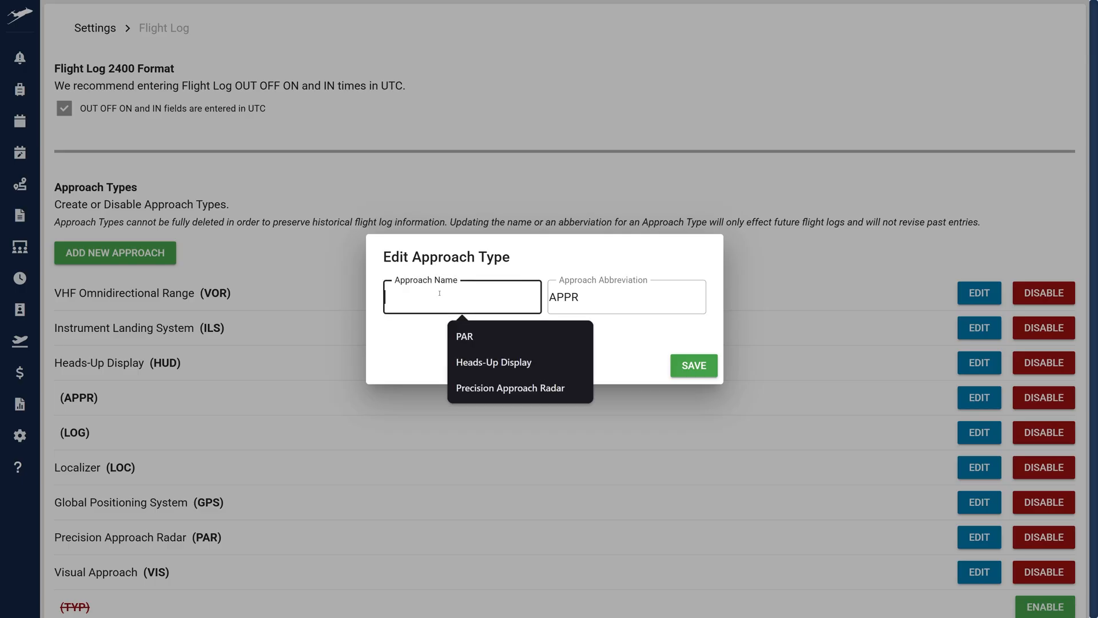
type("Approa")
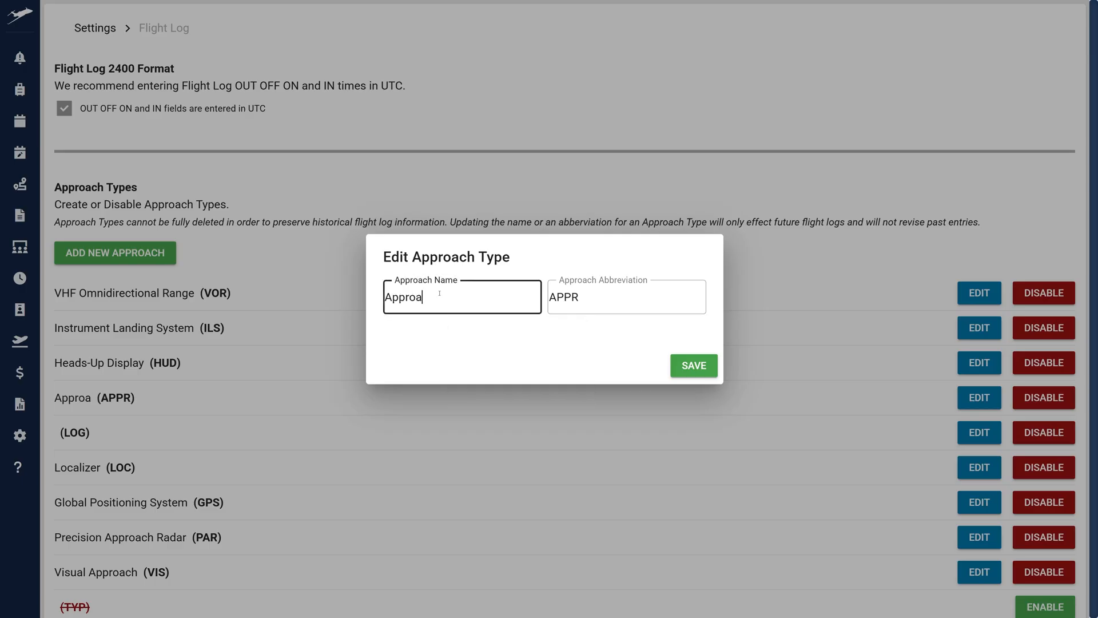
type("ch")
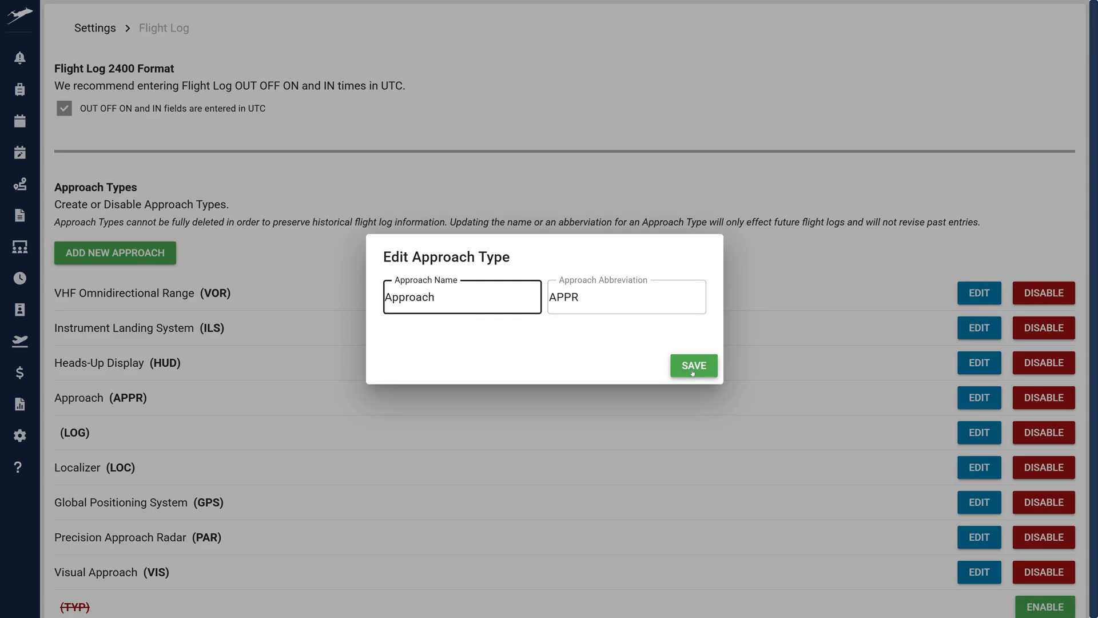
left_click(693, 366)
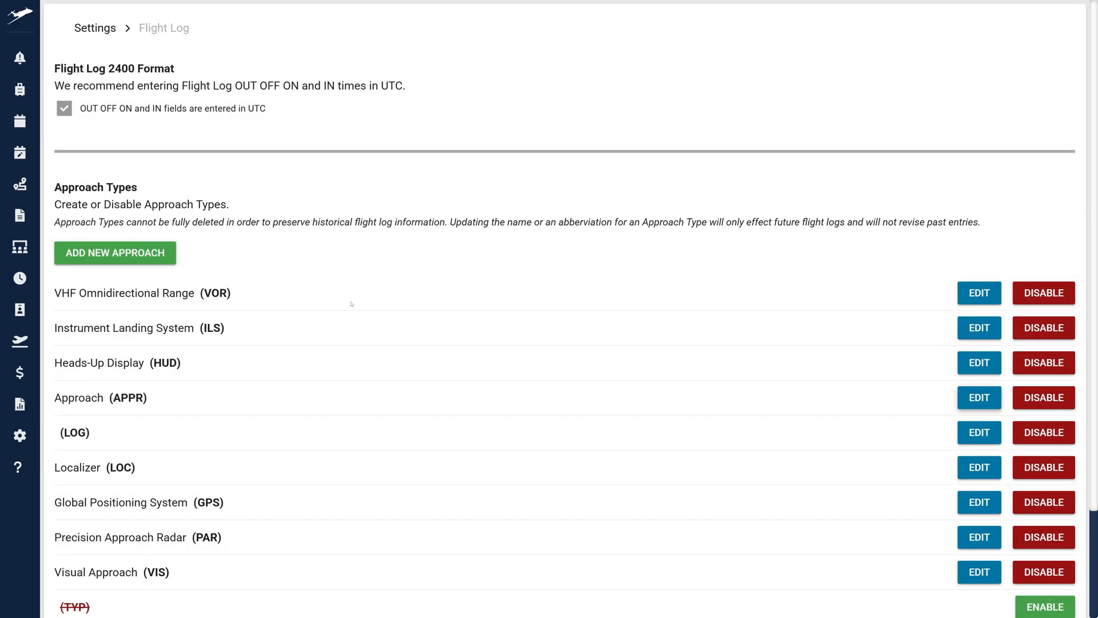
scroll("down", 3)
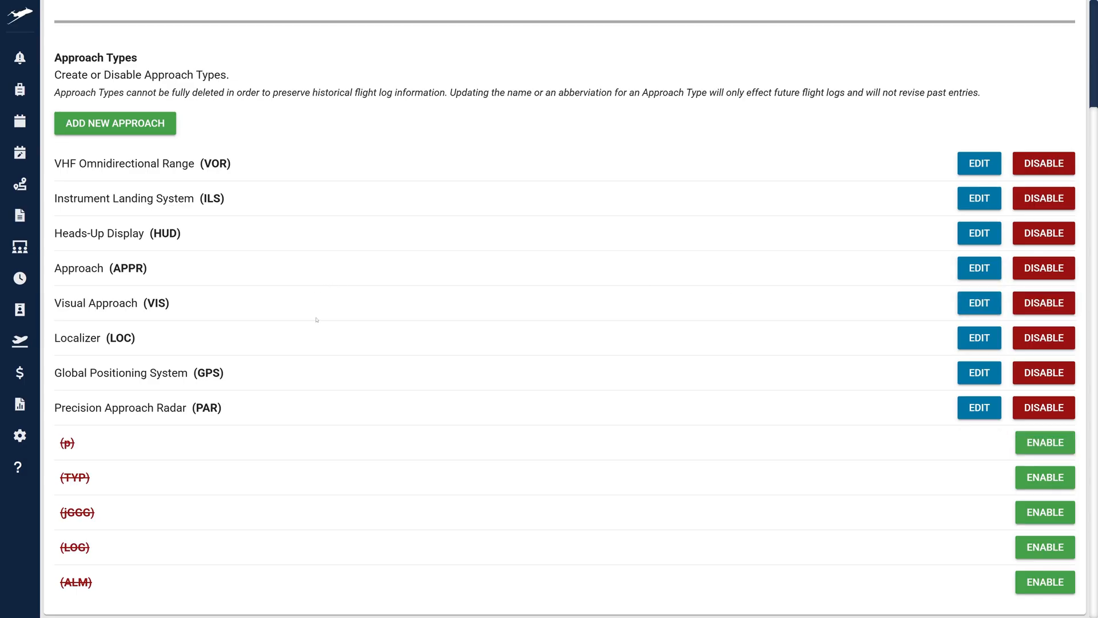
mouse_move(318, 366)
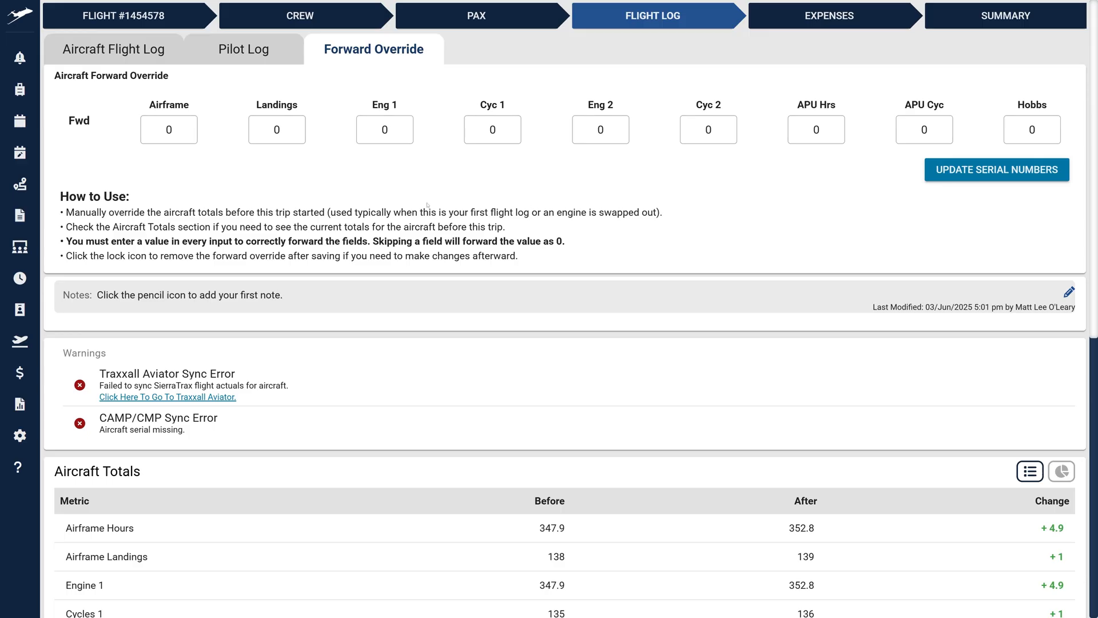
- Save forward override values of 10 and submit the engine serial numbers
scroll("down", 3)
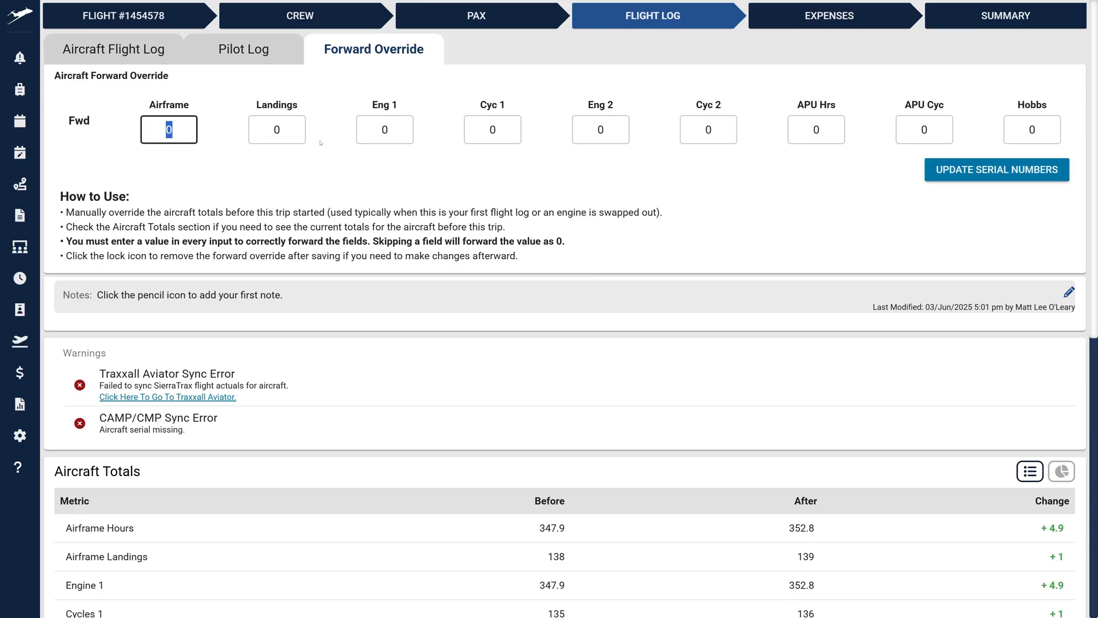
type("1")
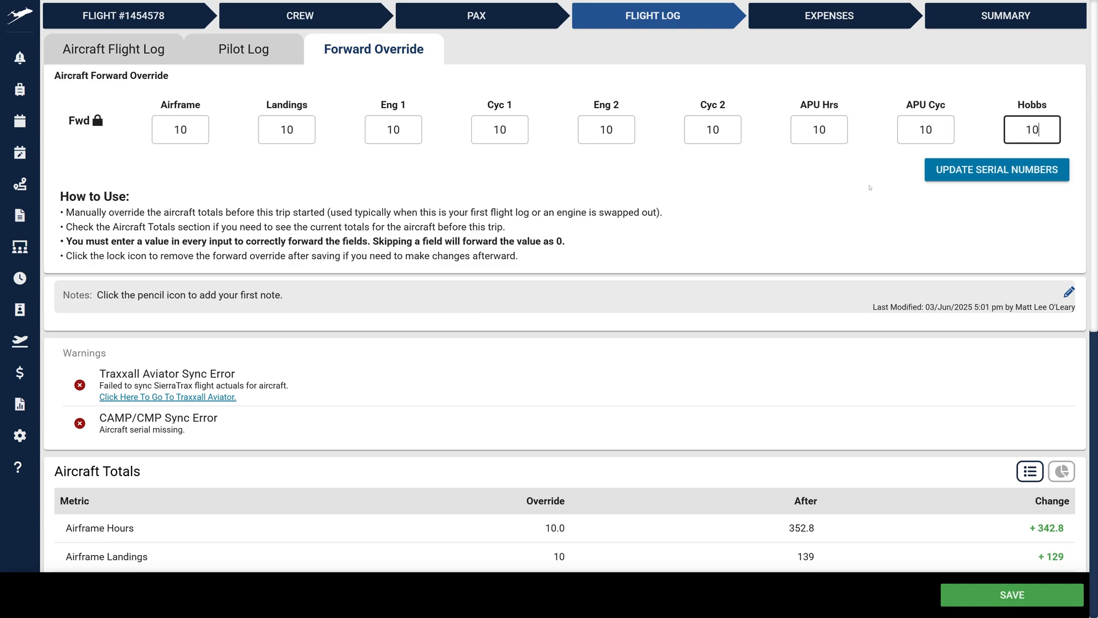
left_click(1011, 594)
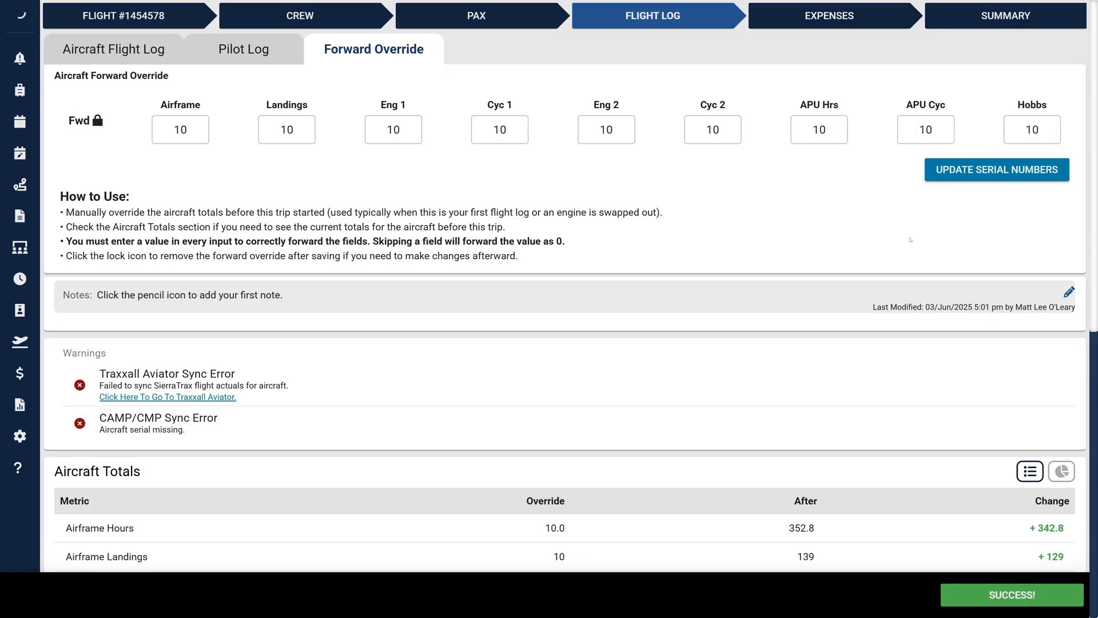
left_click(996, 170)
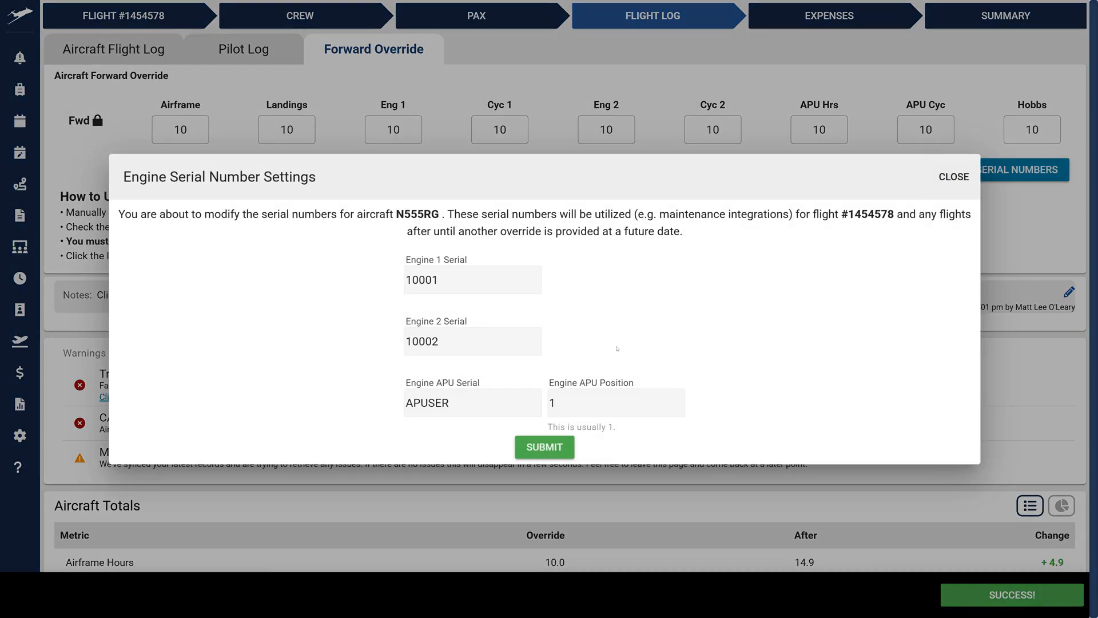
left_click(952, 177)
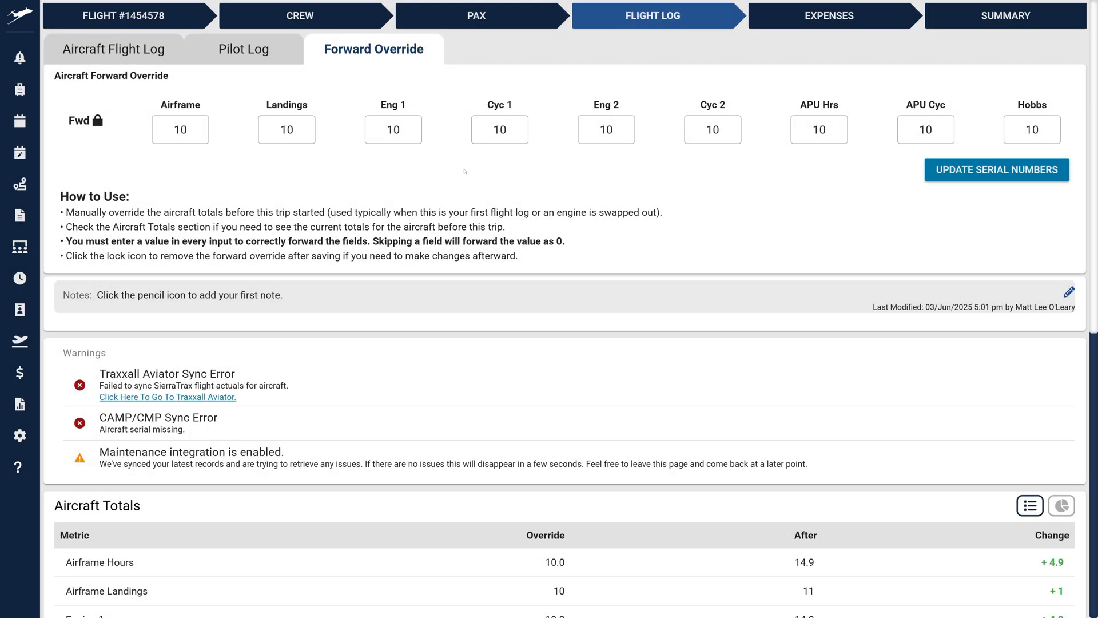
- Delete the forward override, then return to the aircraft flight log
left_click(97, 120)
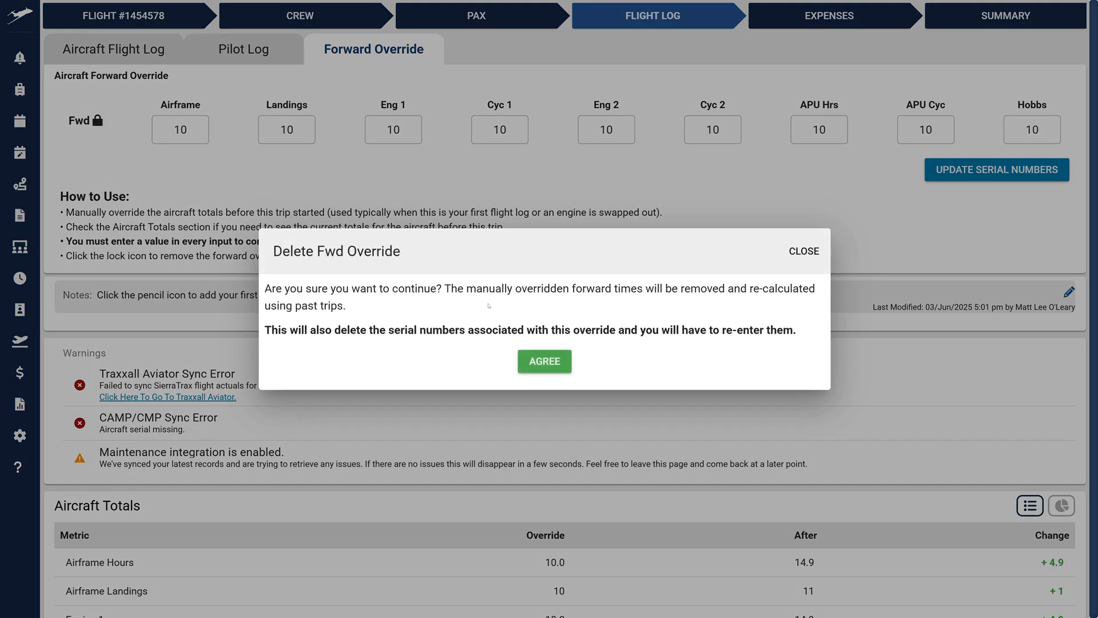
left_click(543, 361)
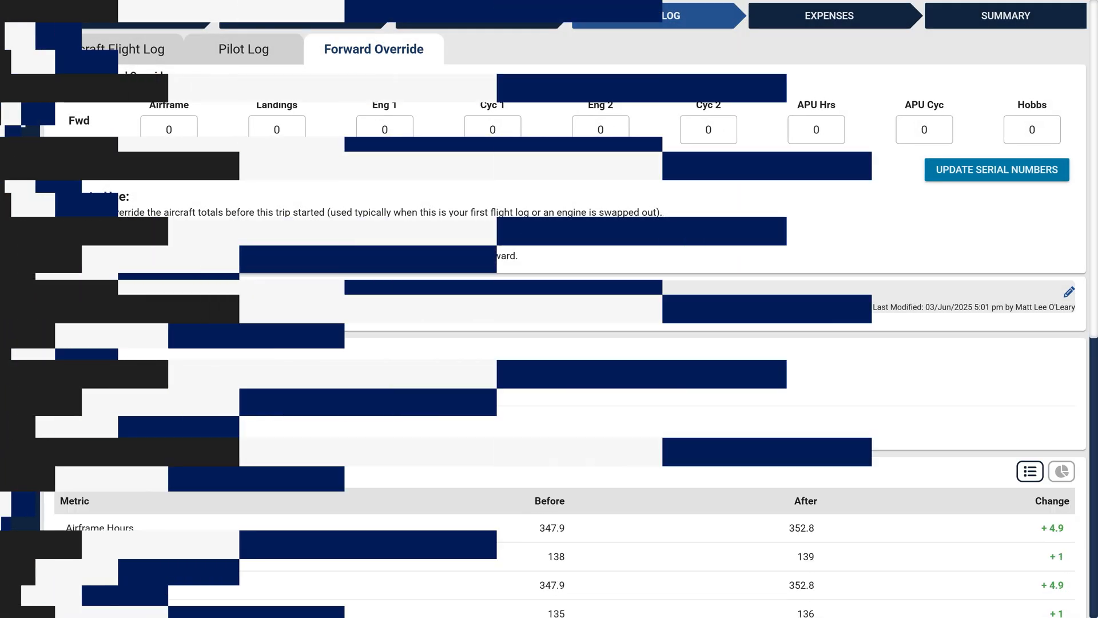
left_click(113, 49)
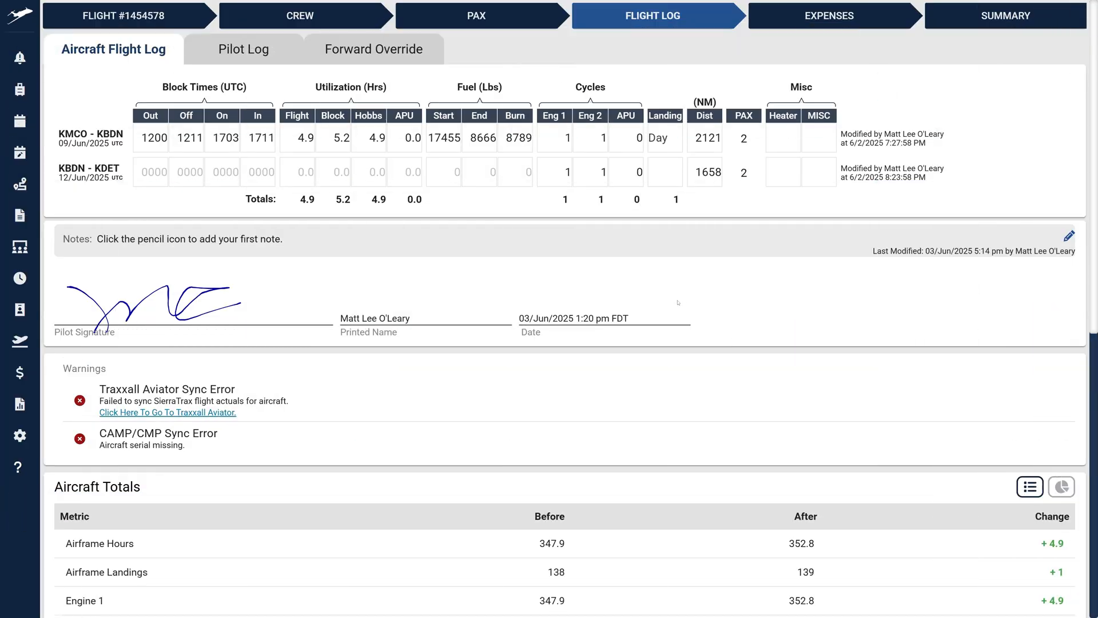
mouse_move(556, 250)
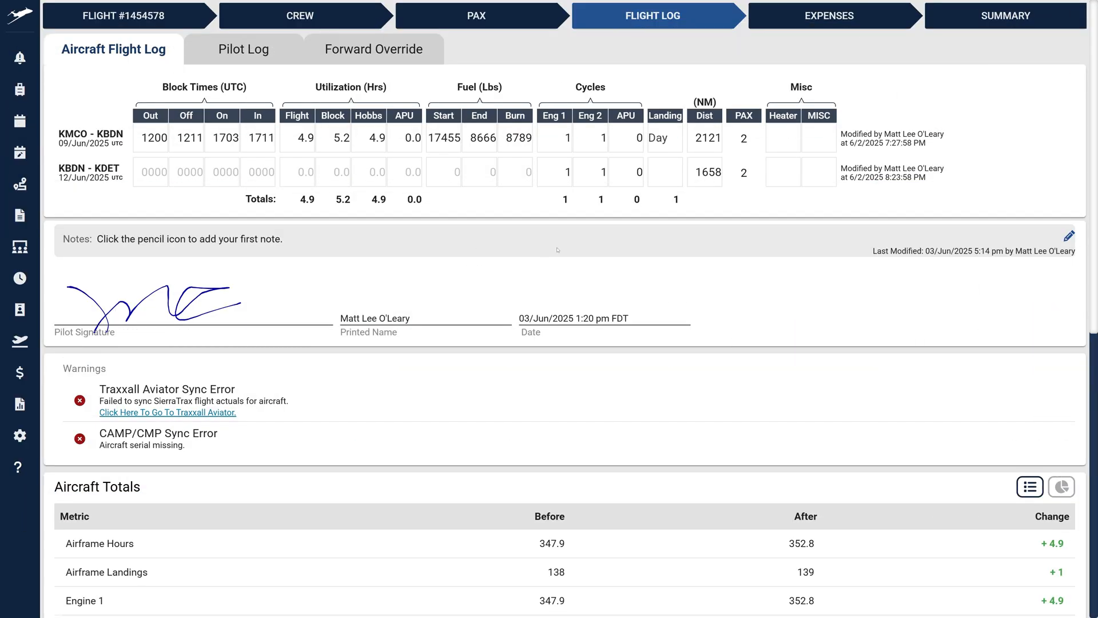
- Save notes on the localizer-outage alternate approach, ATC-hold duty extension and right-engine oil use
left_click(1069, 235)
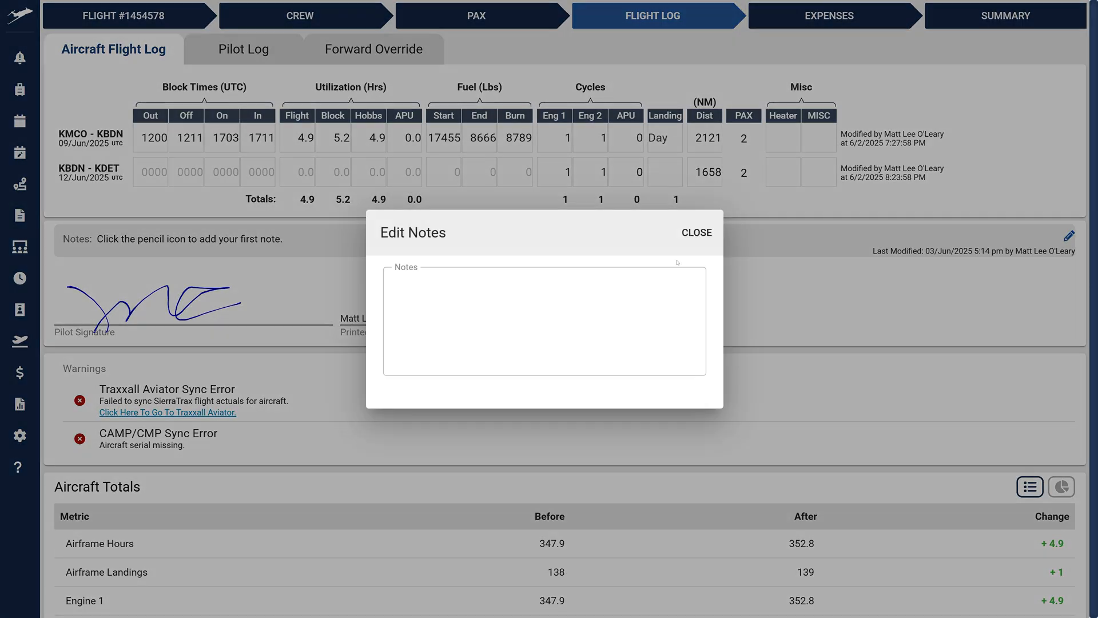
type("Pilots utilized alternate approach due to localizer outage at destination.")
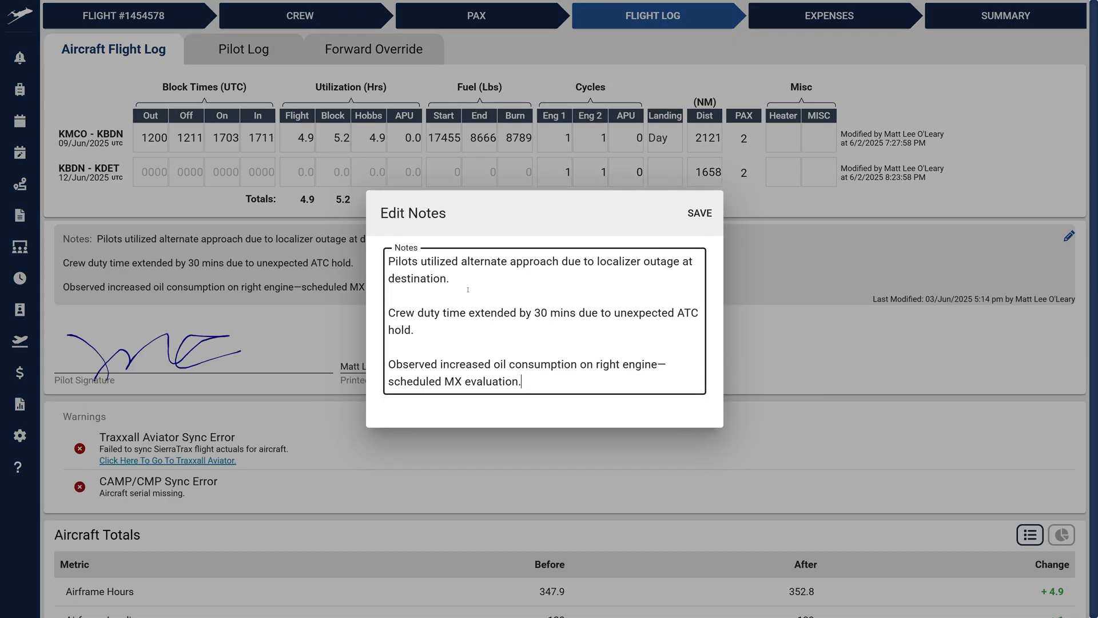
left_click(699, 213)
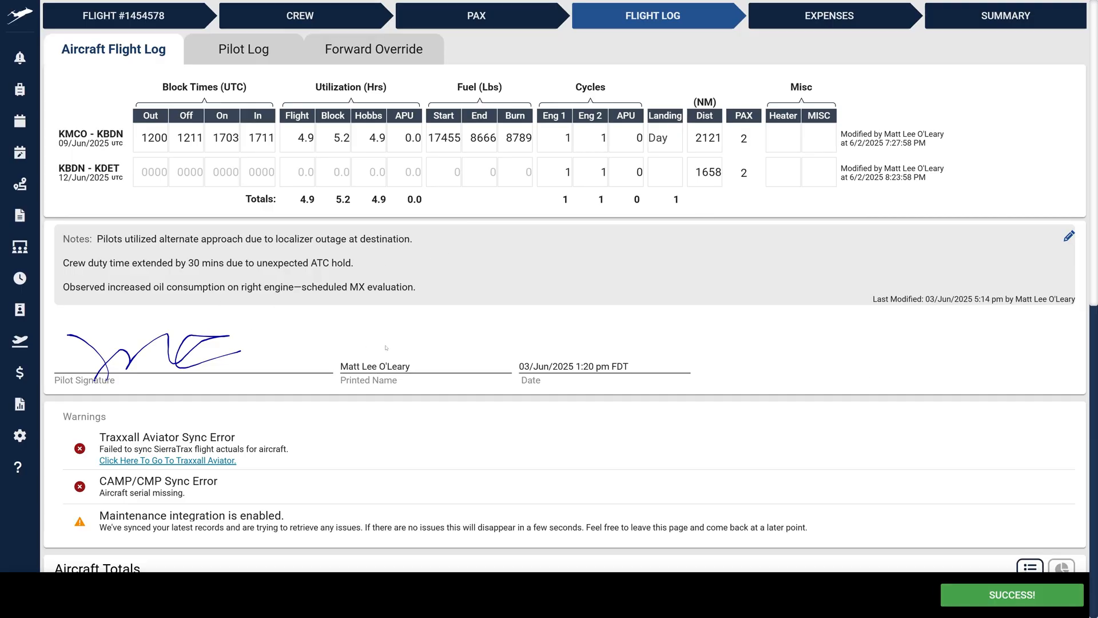
- Switch Aircraft Totals to hours and cycles charts and view the KMCO–KBDN log summary
scroll("down", 3)
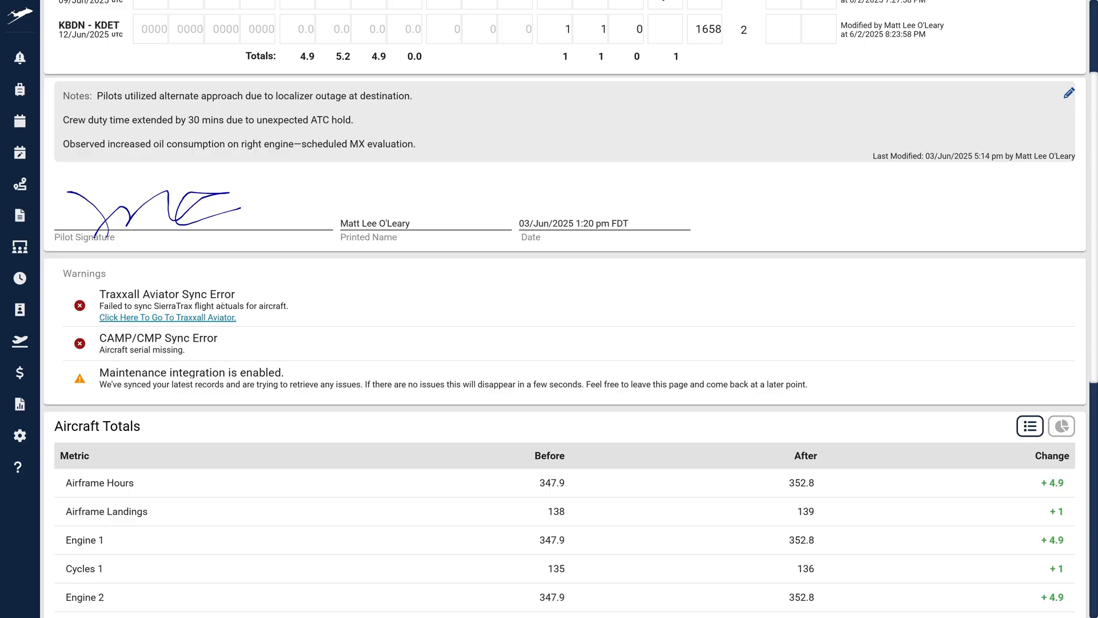
scroll("down", 3)
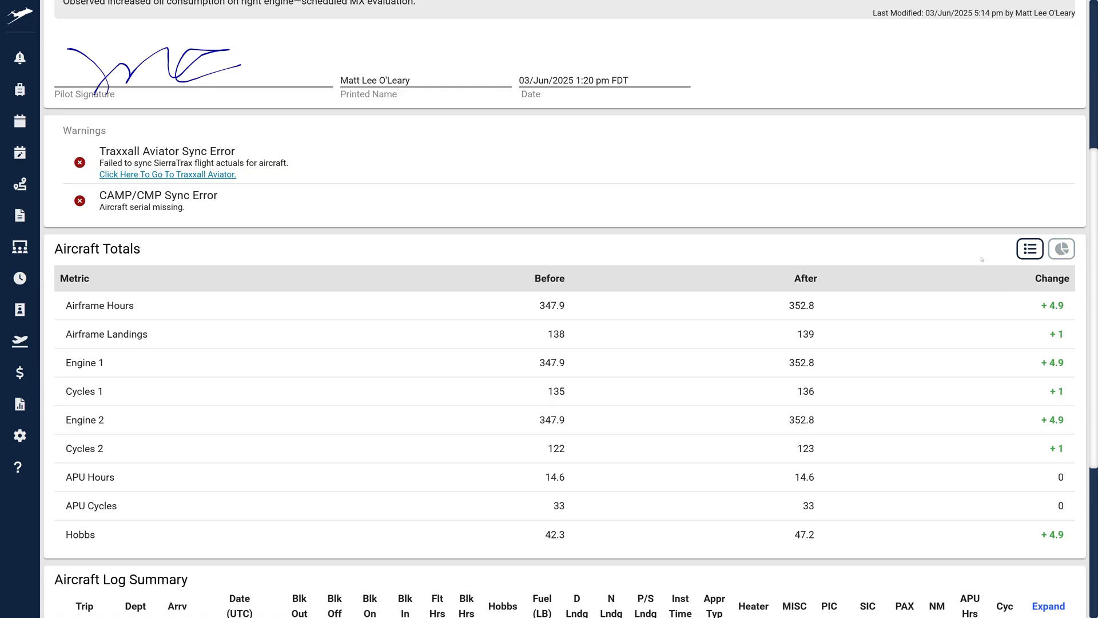
left_click(1061, 248)
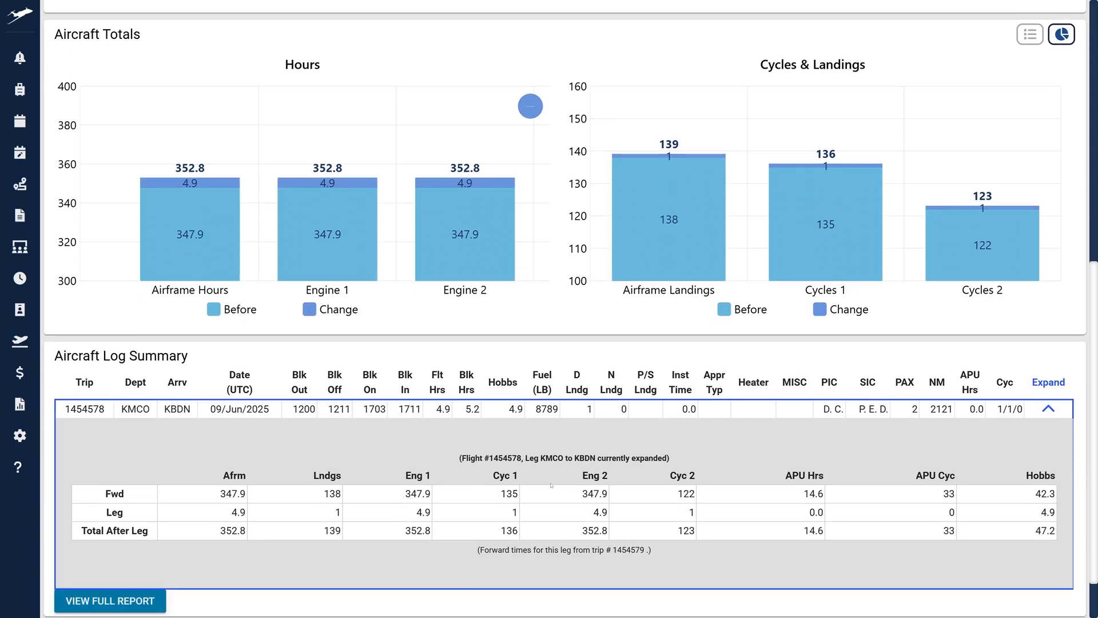
scroll("down", 3)
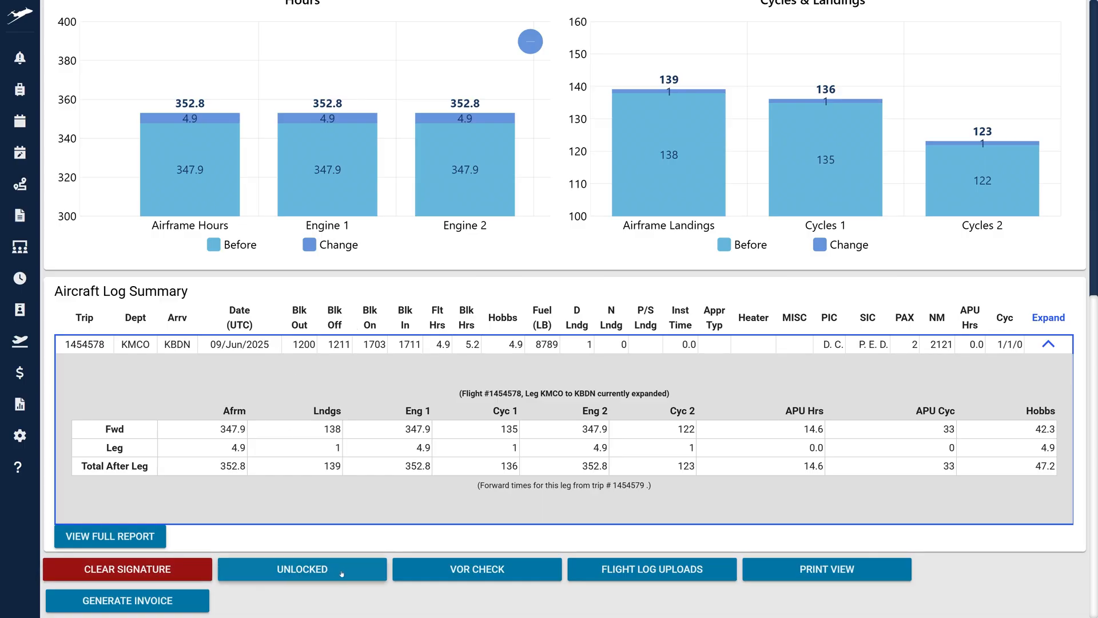
mouse_move(575, 565)
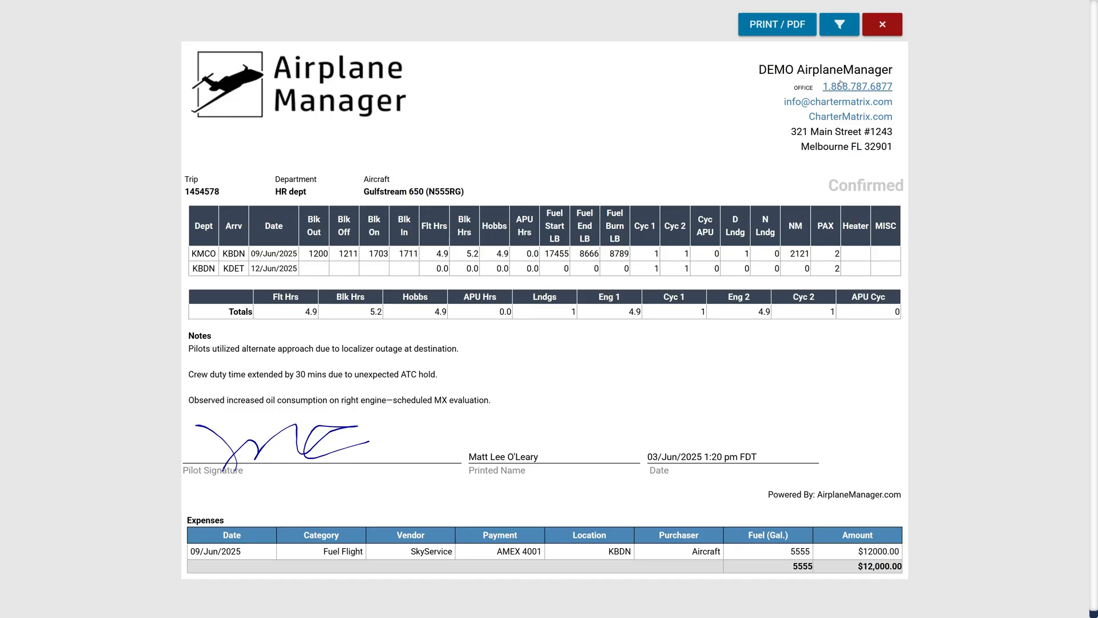
- Enable Show Pilot Initials and Show Pilot Log in the print view filters
left_click(839, 24)
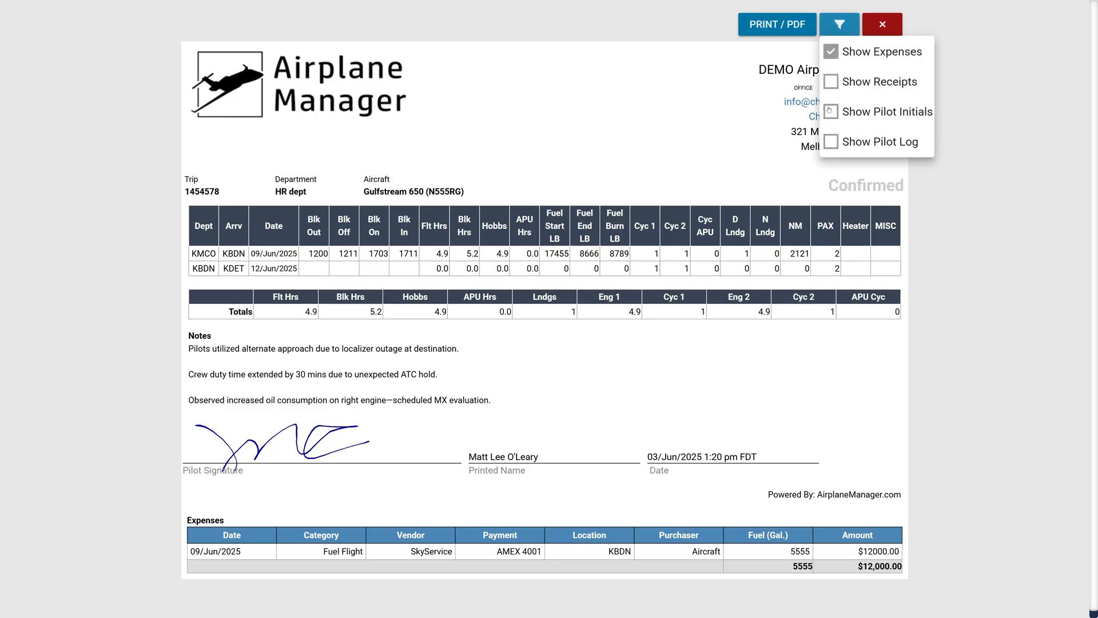
left_click(831, 112)
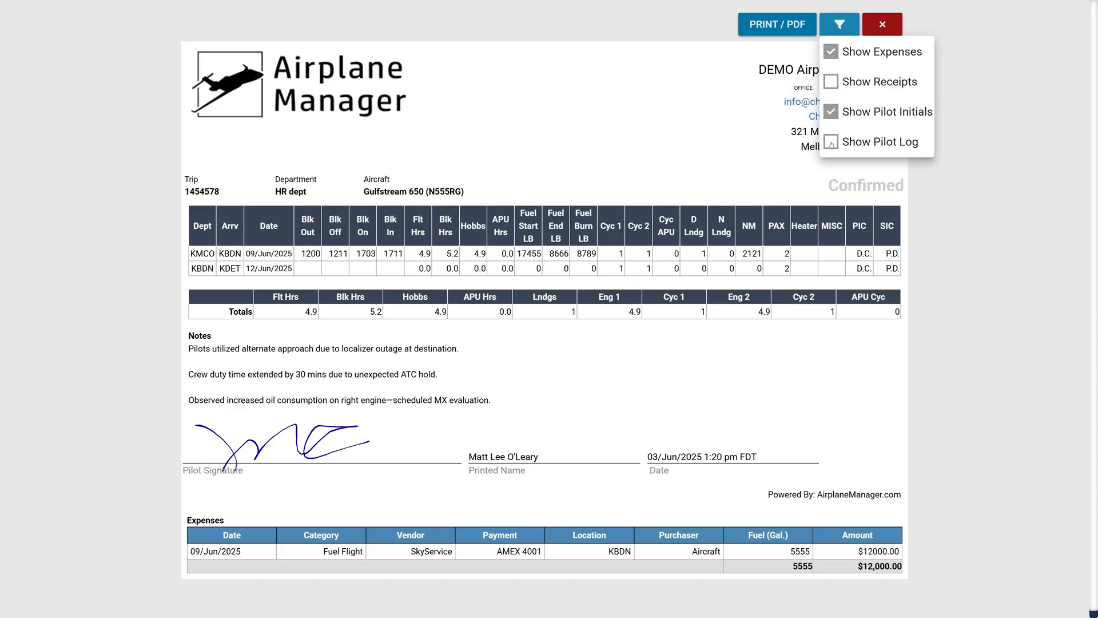
left_click(829, 141)
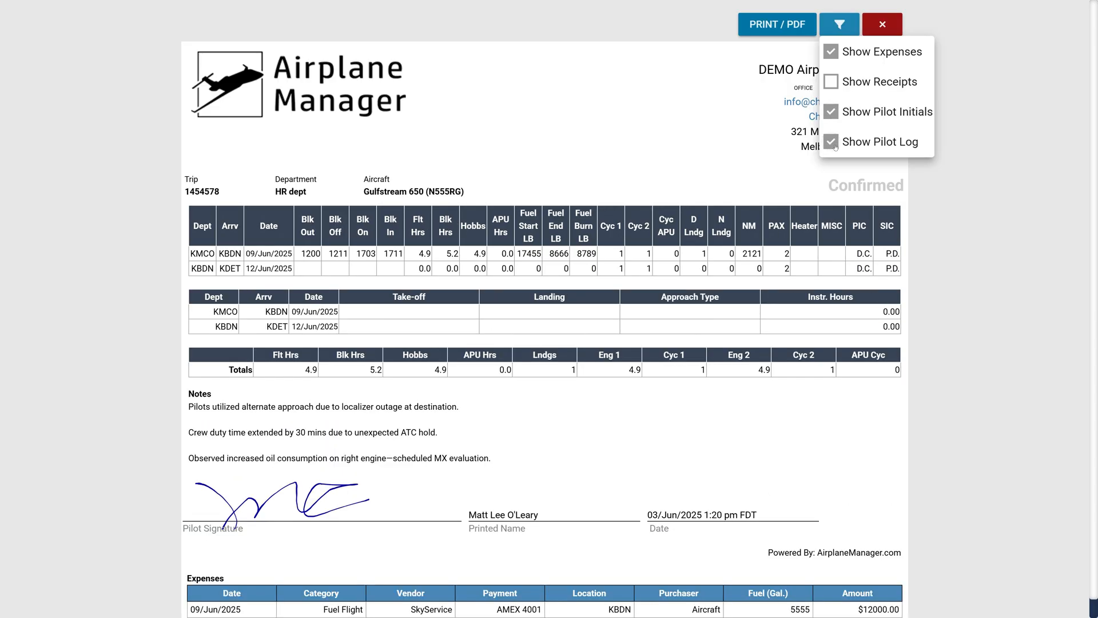
mouse_move(827, 271)
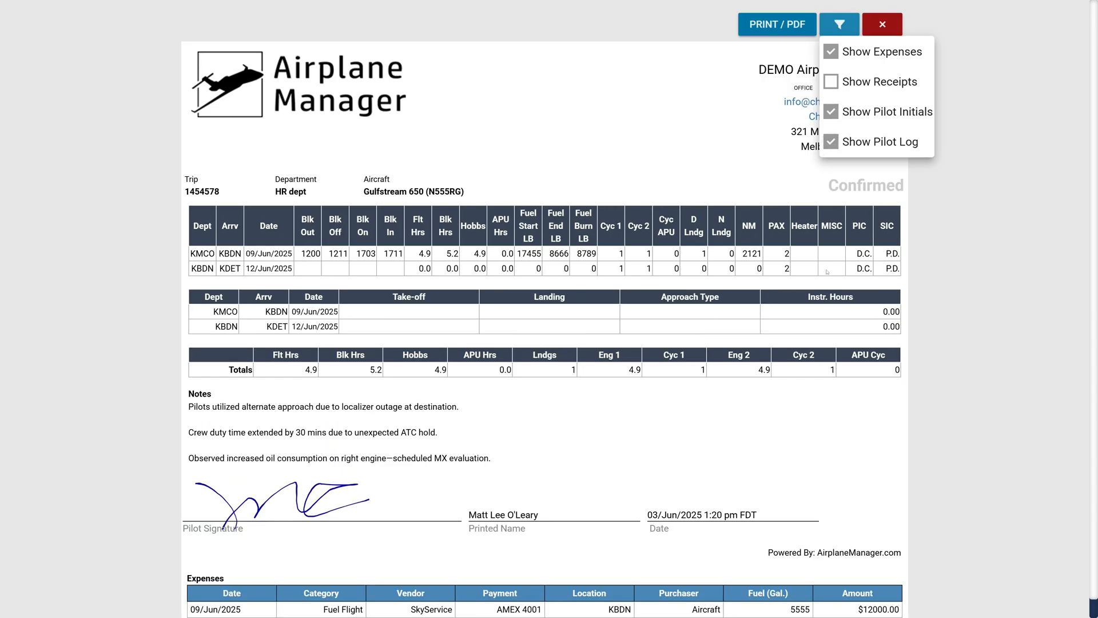